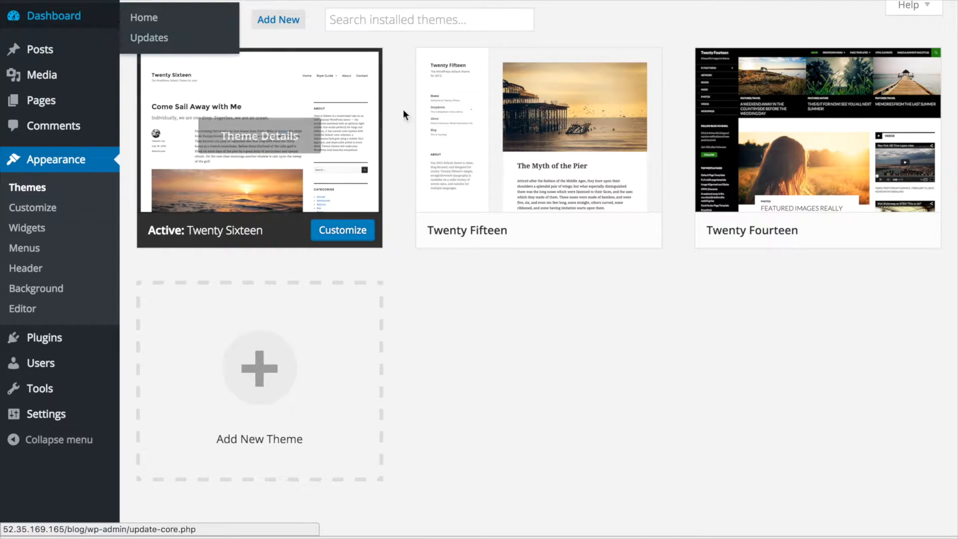
mouse_move(500, 275)
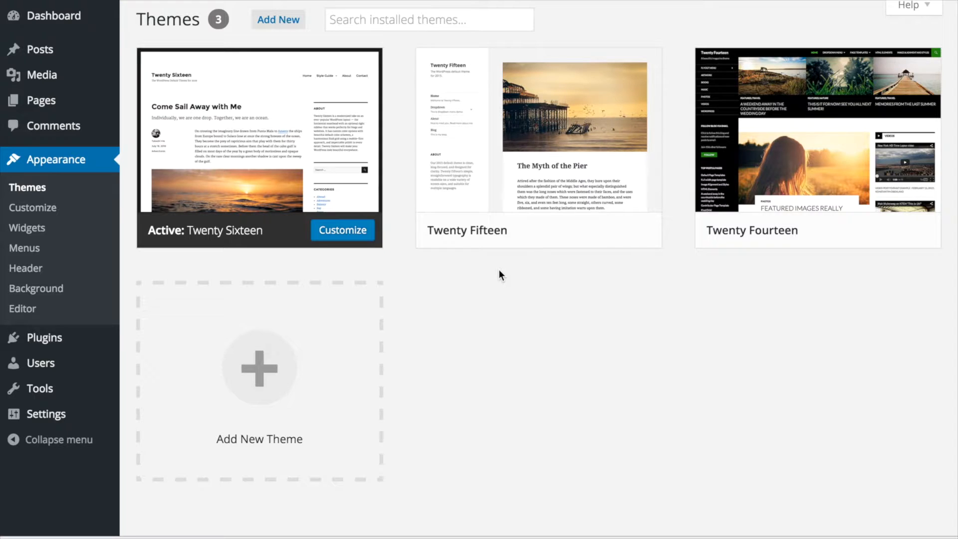
mouse_move(506, 275)
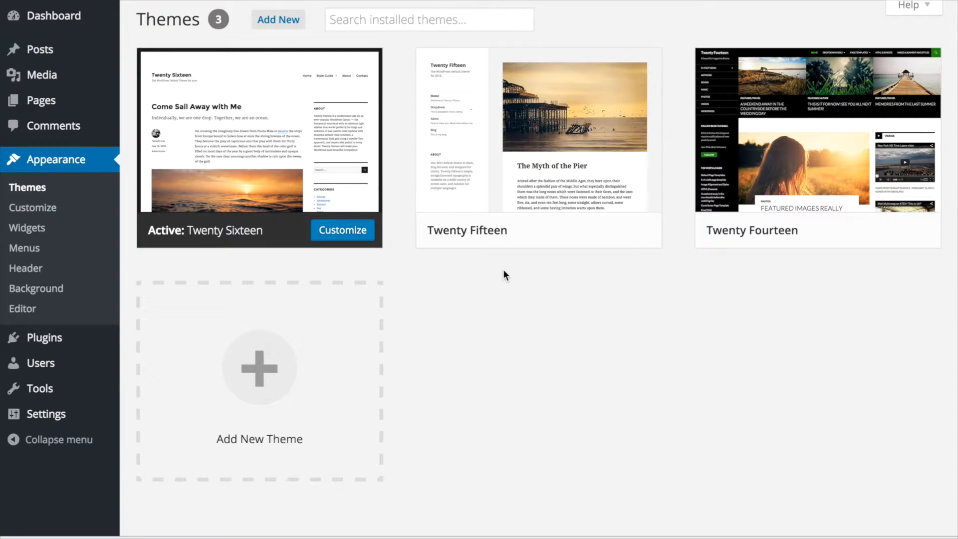
mouse_move(259, 330)
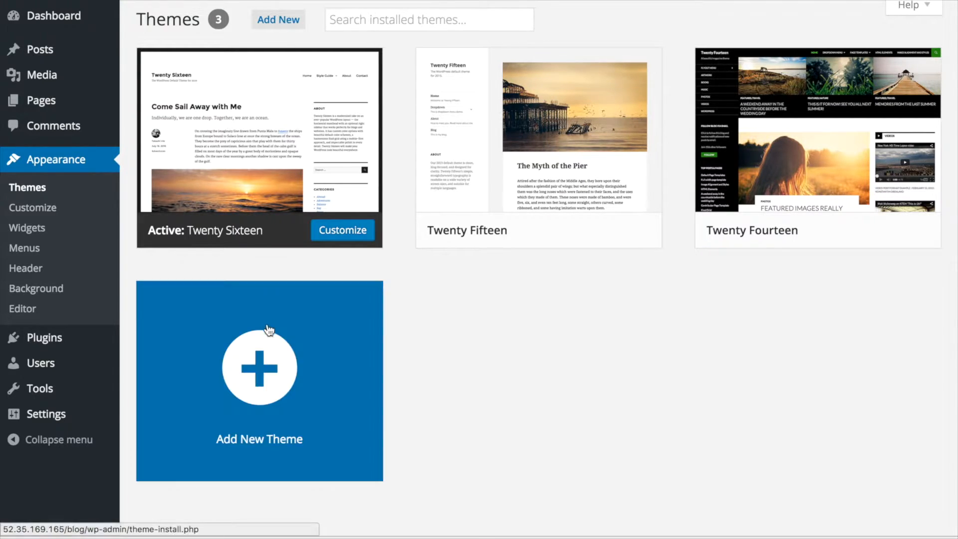
Step: Add the Retention theme from the catalogue, reaching the empty FTP connection credentials form
left_click(259, 367)
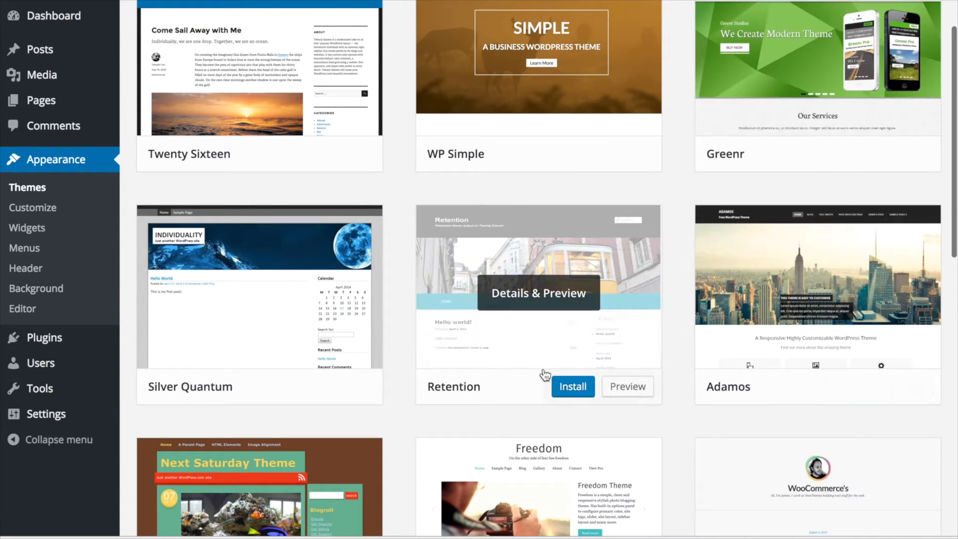
left_click(572, 386)
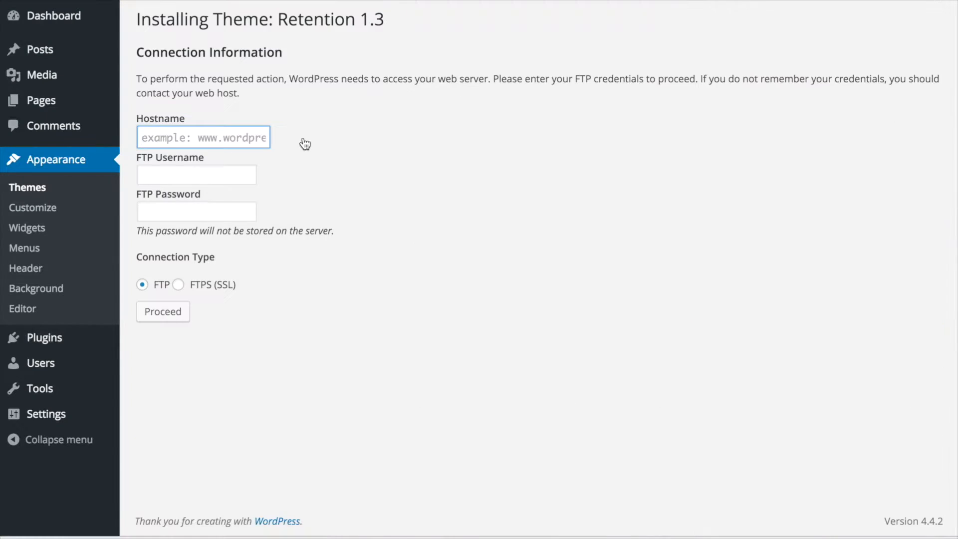
left_click(196, 175)
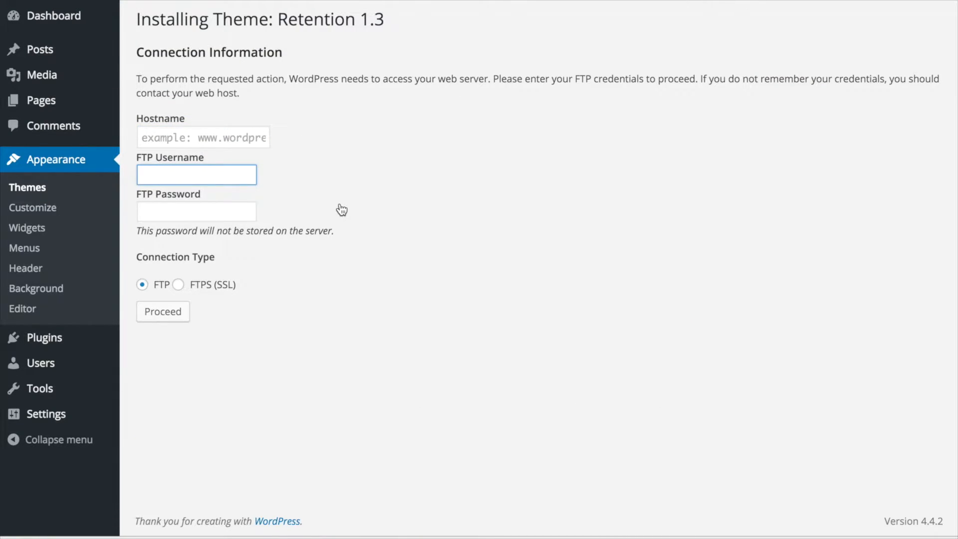
mouse_move(381, 208)
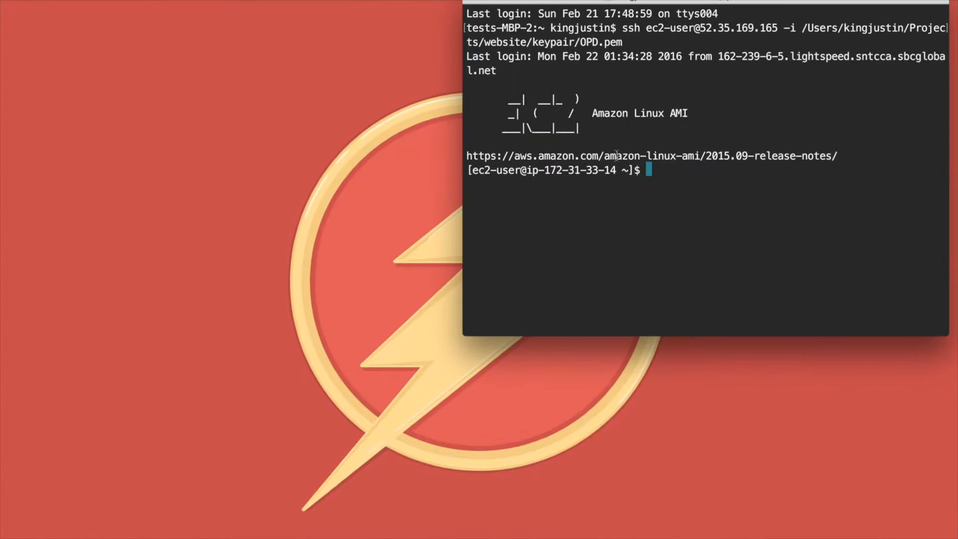
mouse_move(670, 177)
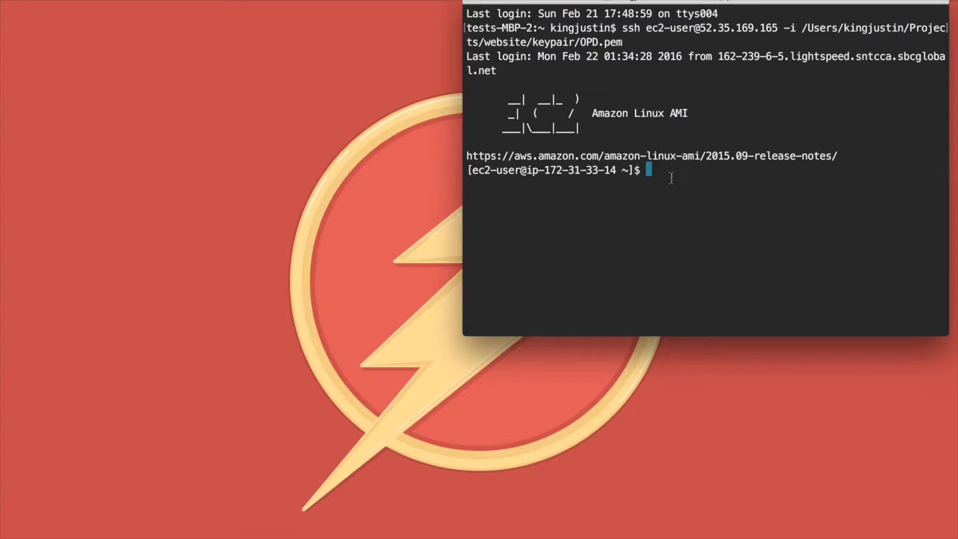
Step: Create the www group on the server with 'sudo groupadd www'
type("sudo g")
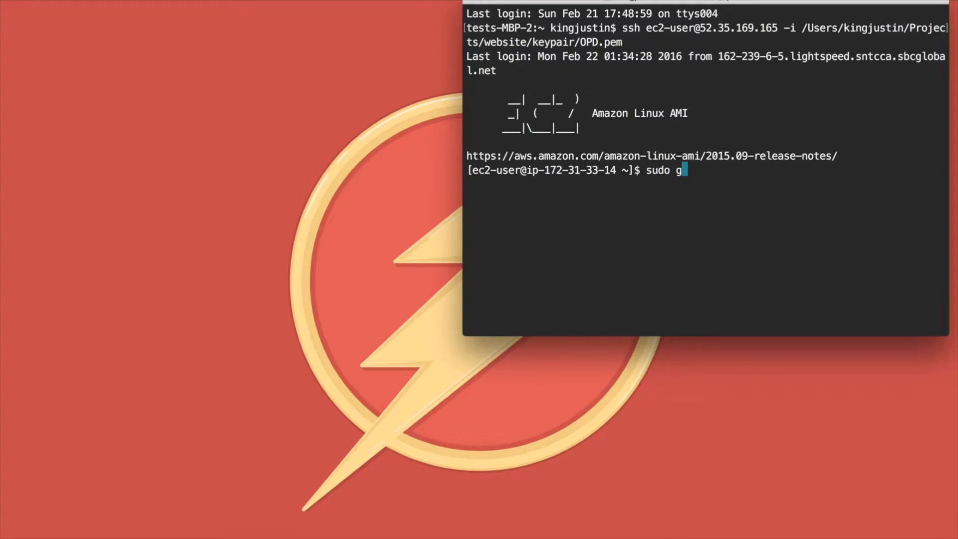
type("roupadd")
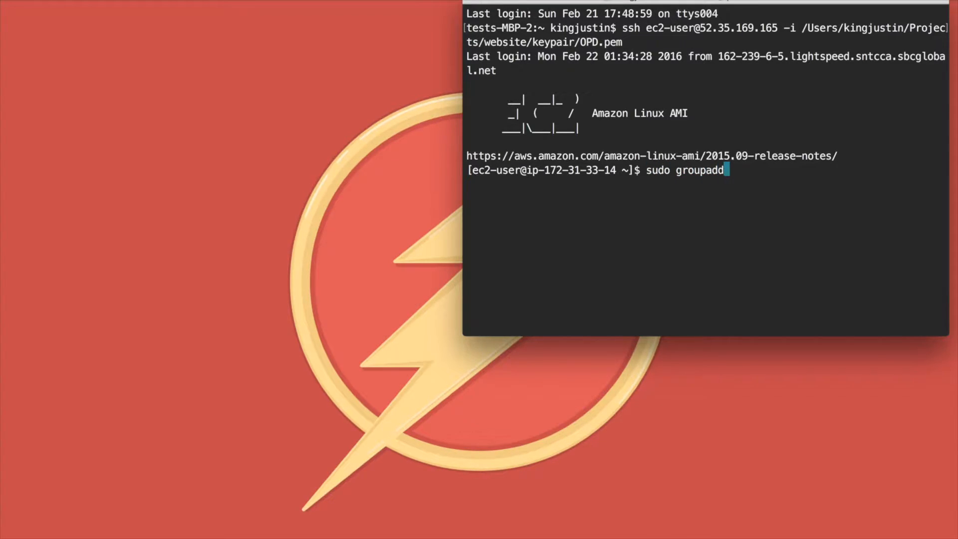
type("www")
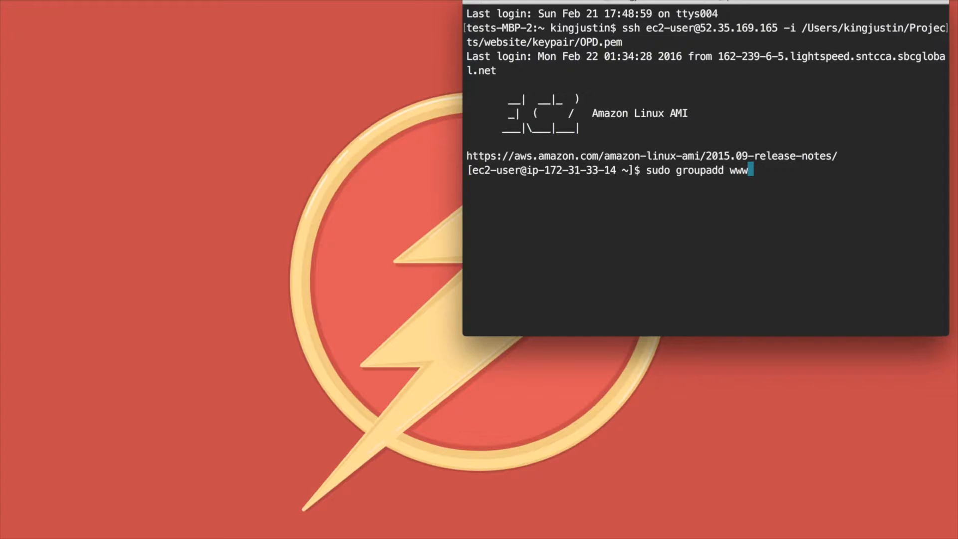
key("Return")
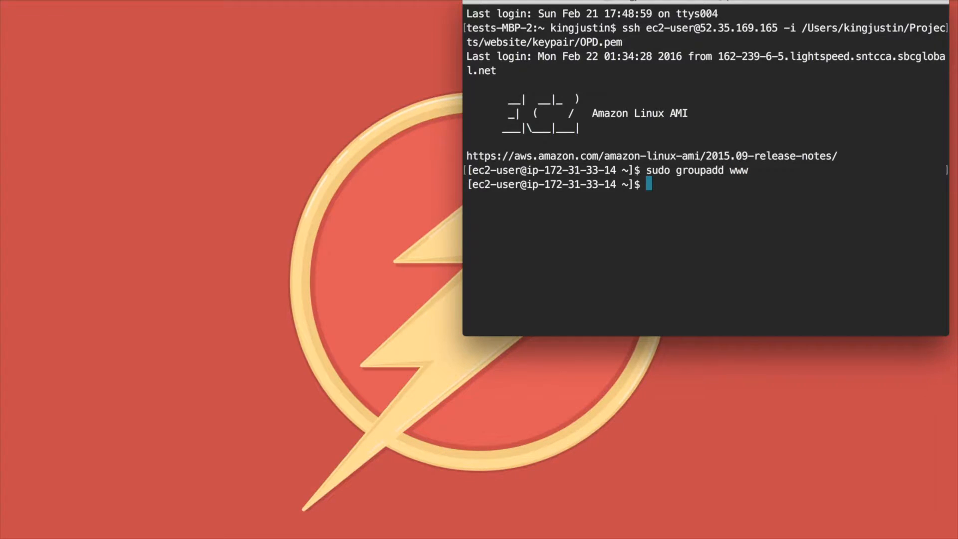
Step: Add ec2-user to the www group with 'sudo usermod -a -G www ec2-user'
type("sudo user")
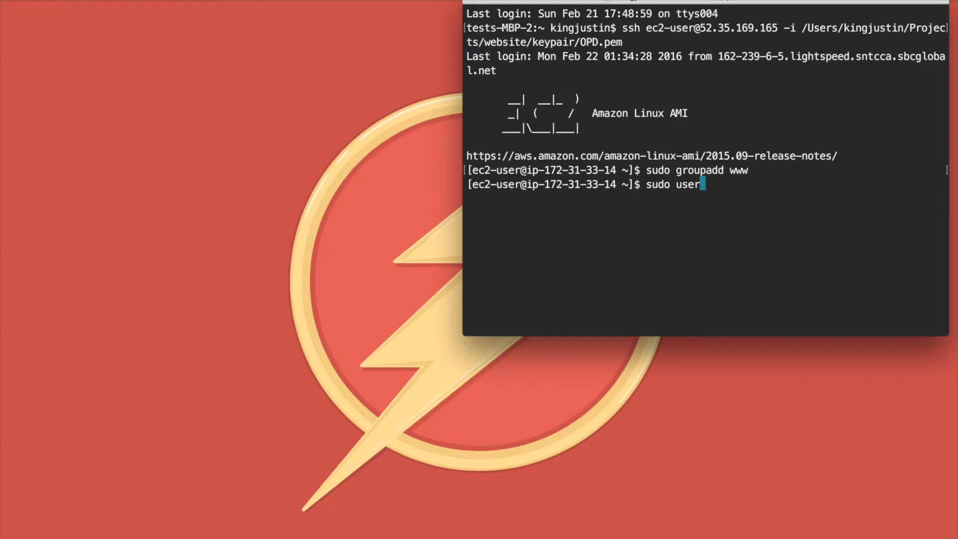
type("mod -a")
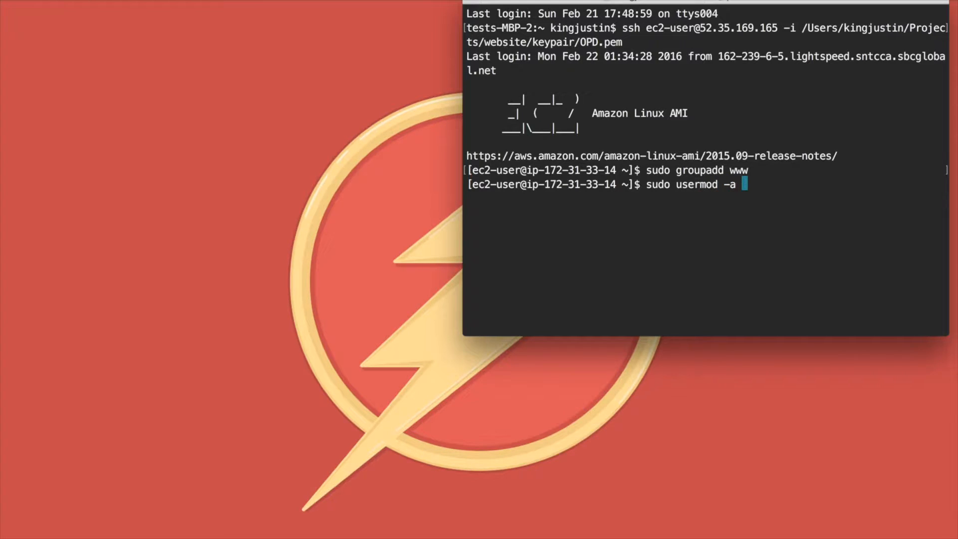
type("-G")
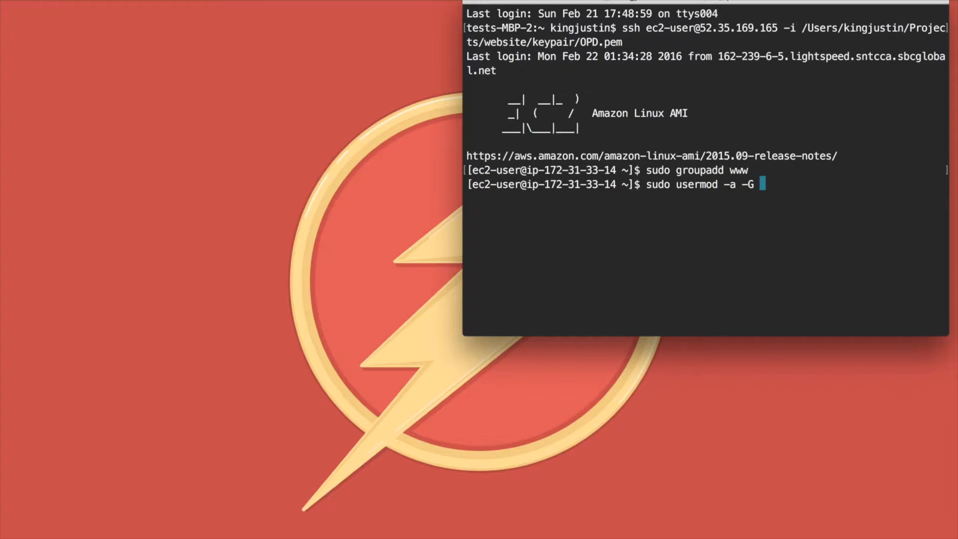
type("www")
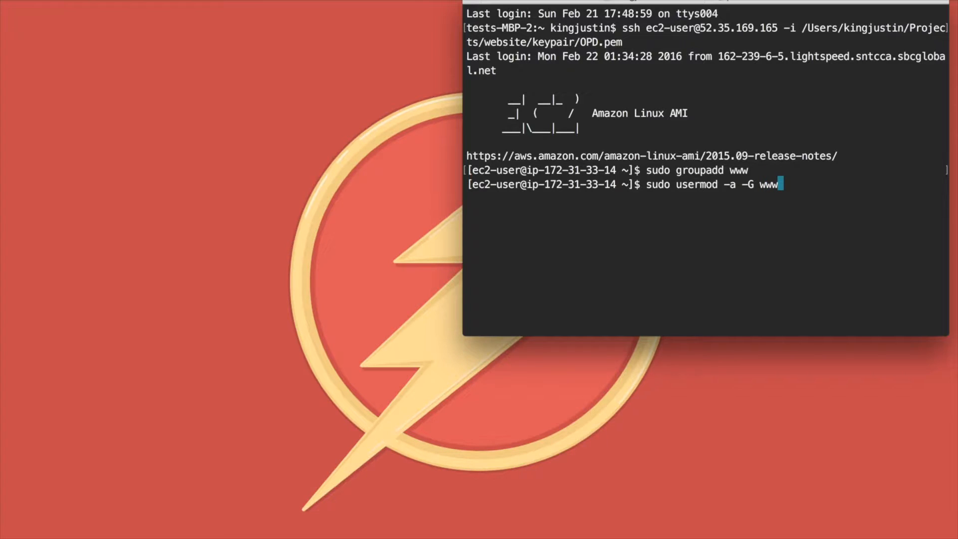
type("ec2-u")
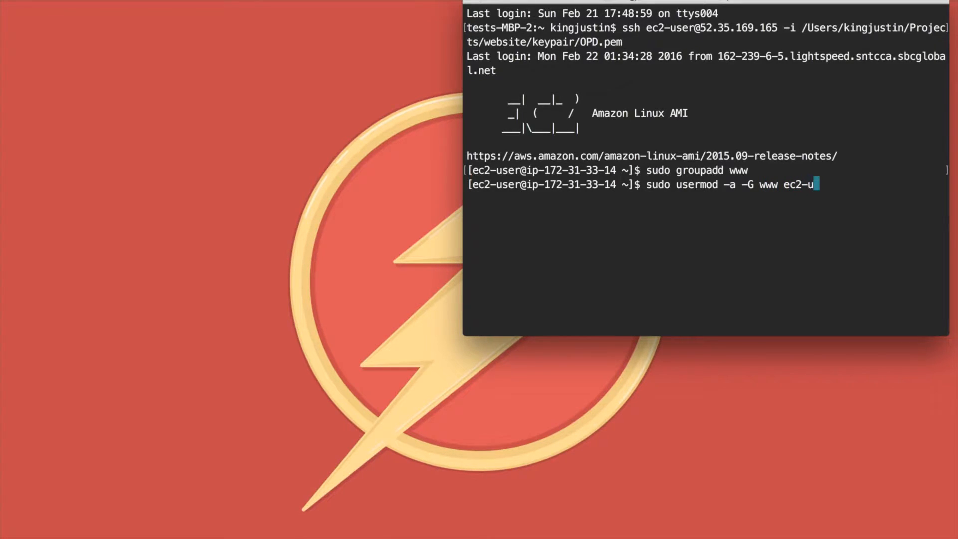
key("Return")
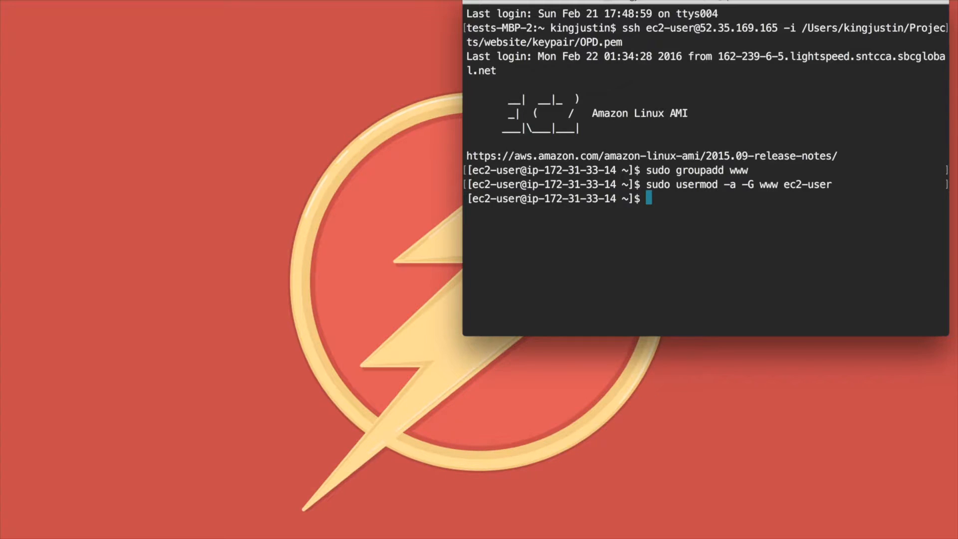
type("exit")
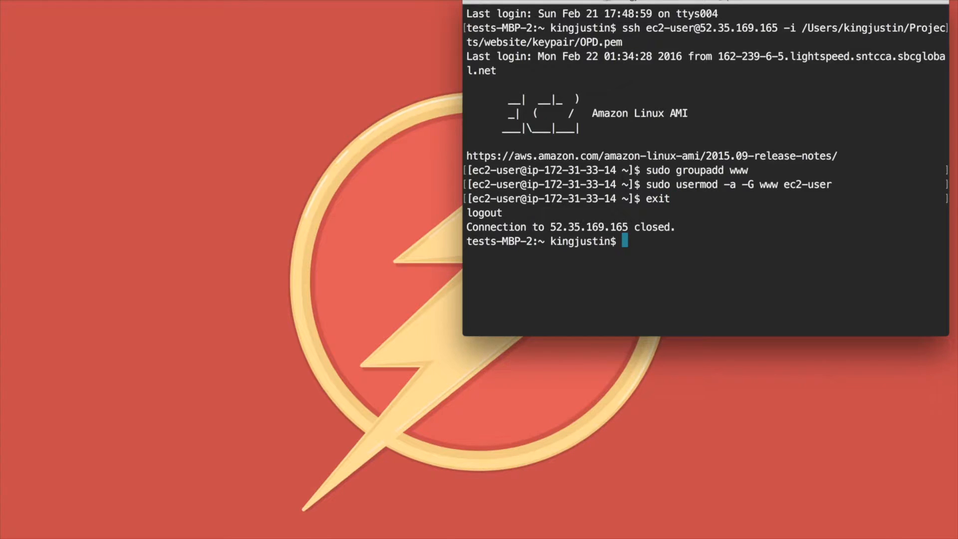
type("ssh ec2-user@52.35.169.165 -i /Users/kingjustin/Projects/website/keypair/OPD.pem")
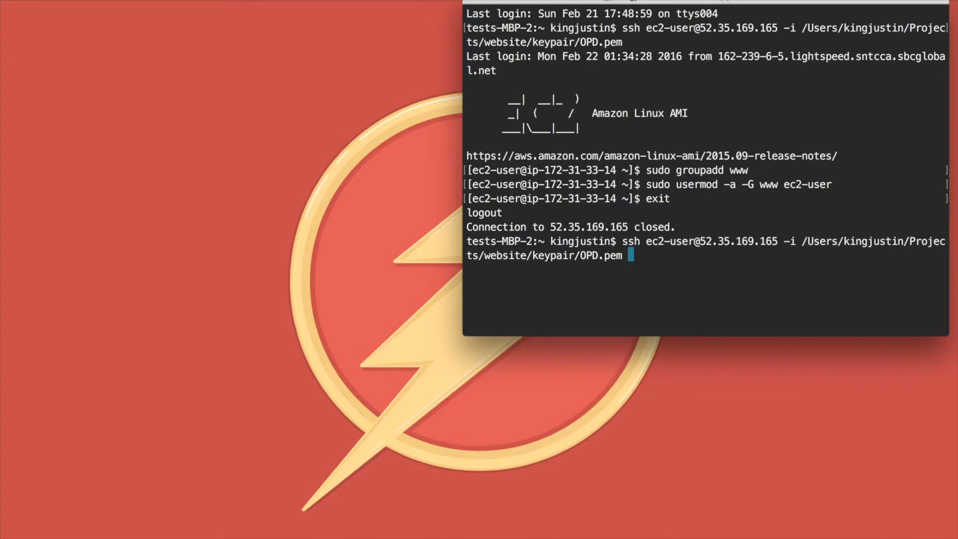
key("Return")
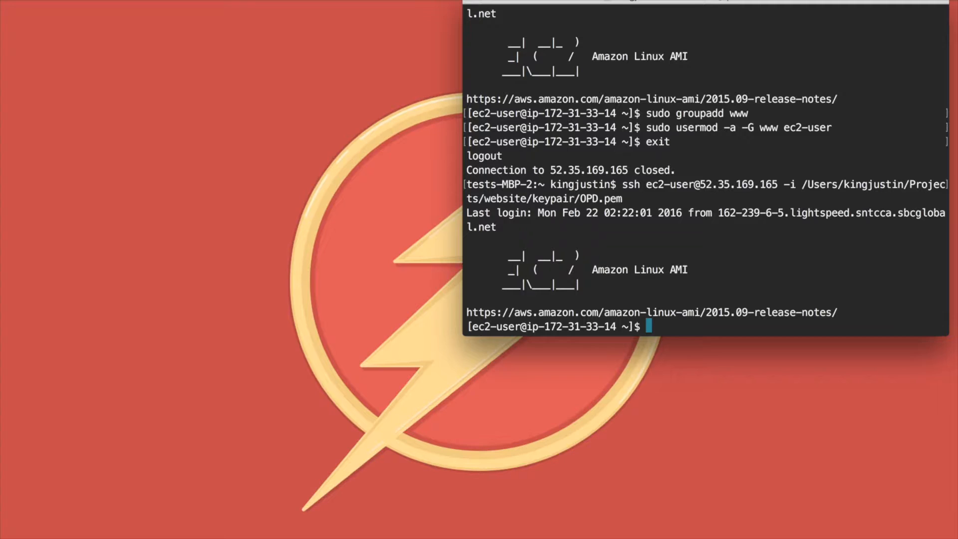
type("groups")
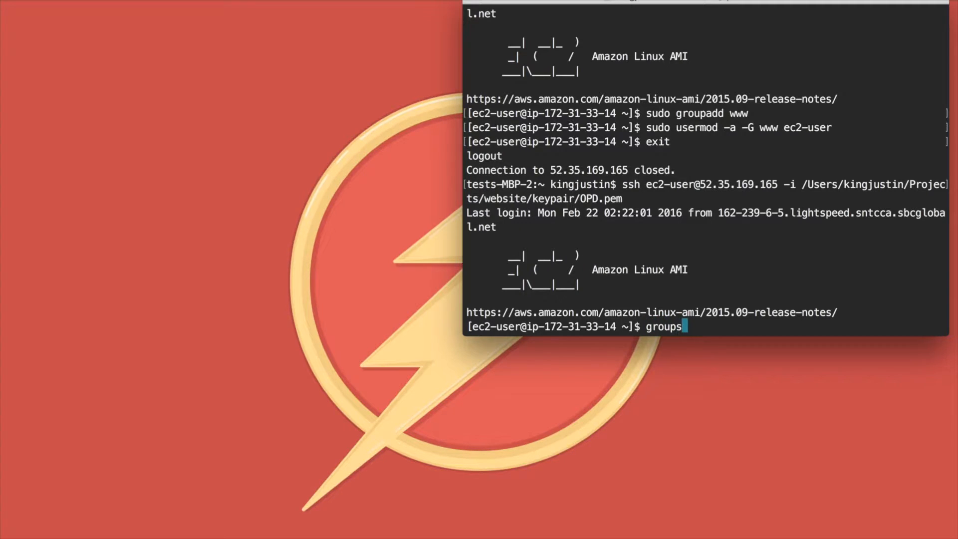
key("Return")
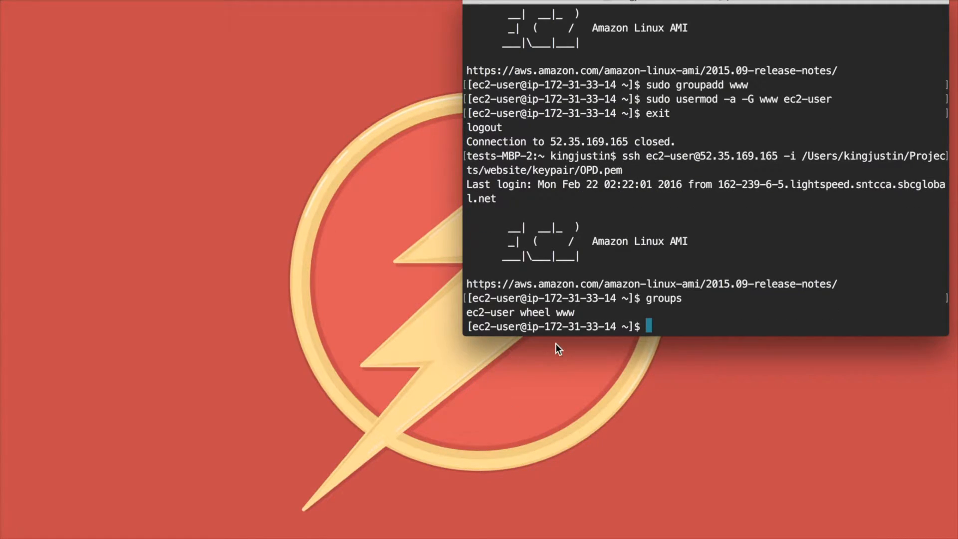
mouse_move(605, 300)
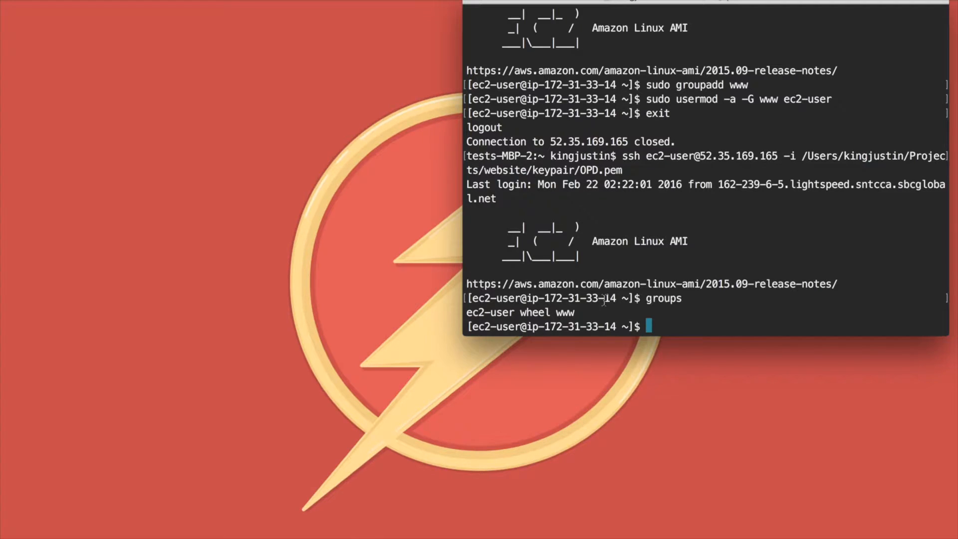
type("sudo ch")
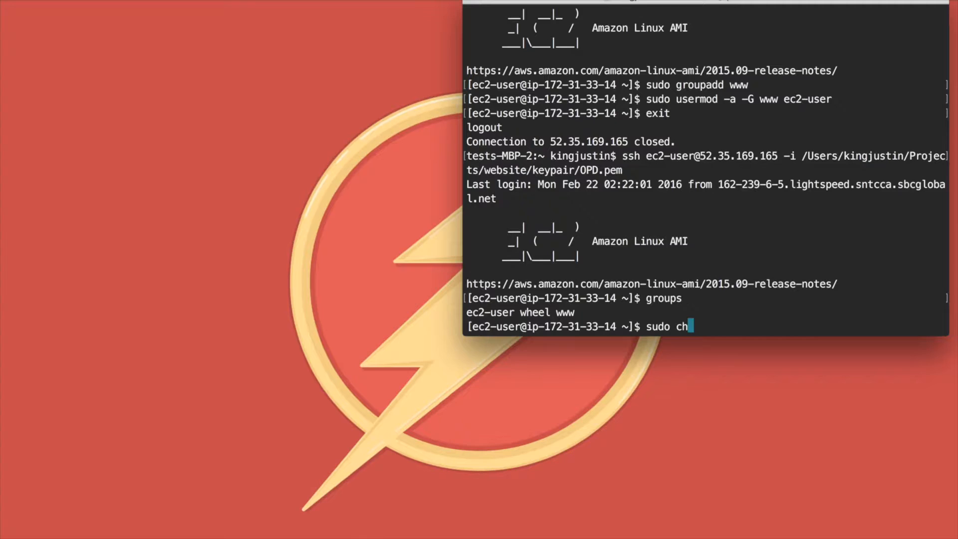
type("o")
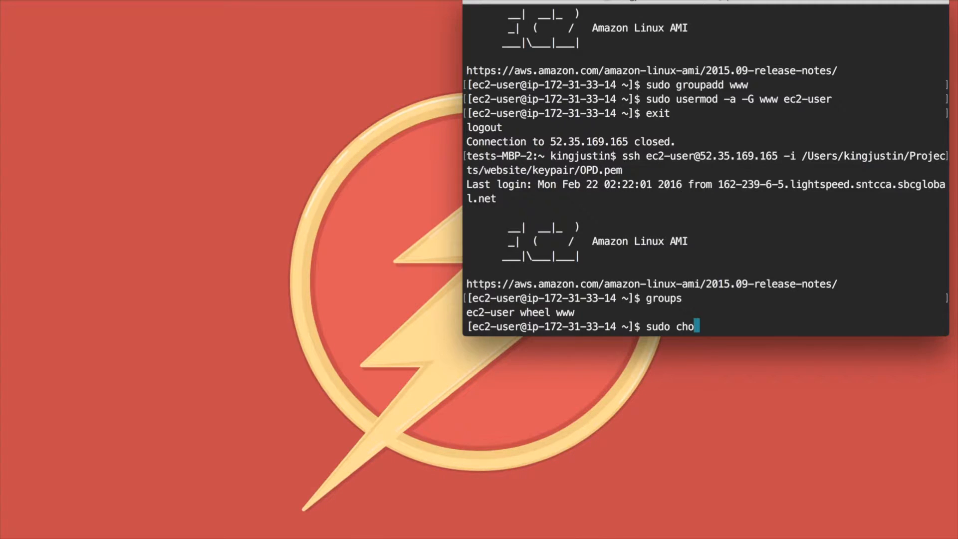
type("wn -R")
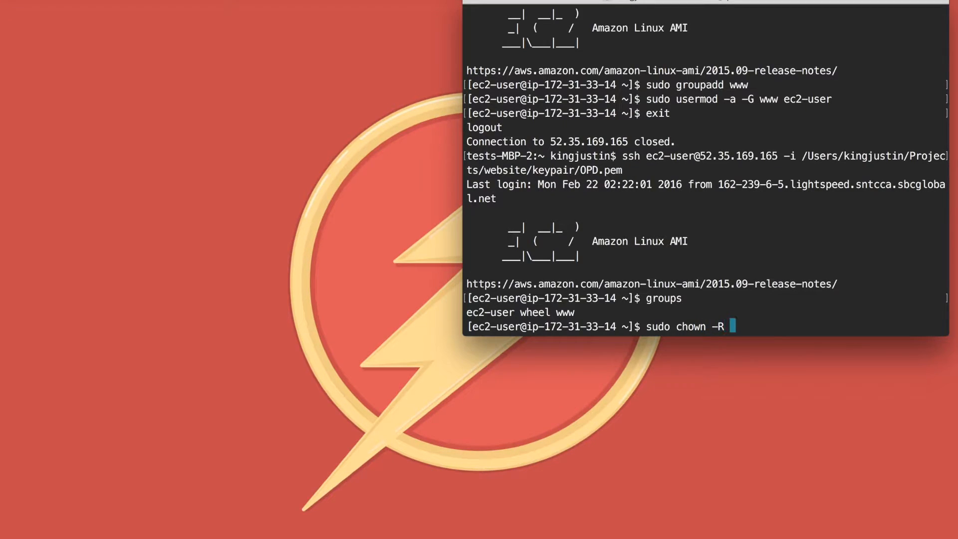
type("root:www")
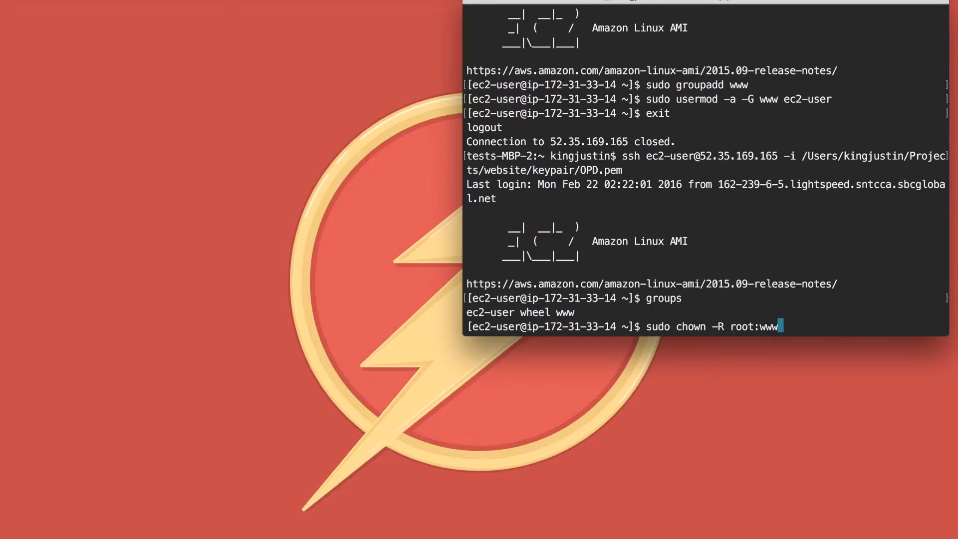
type("/var/w")
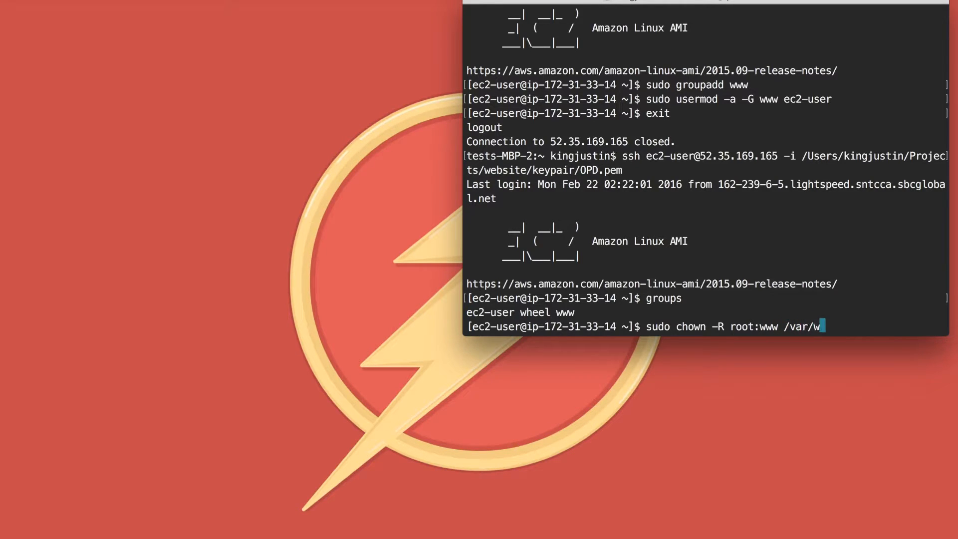
type("w")
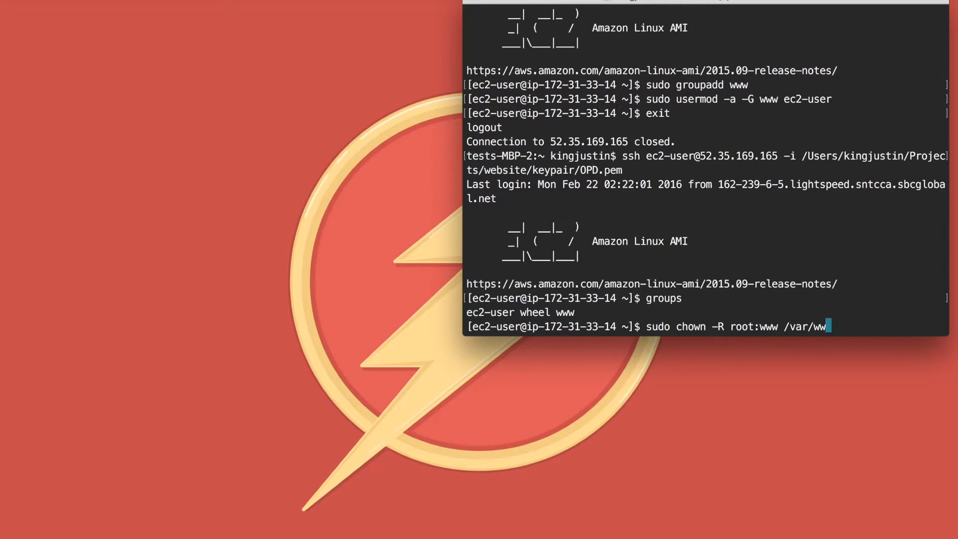
type("w")
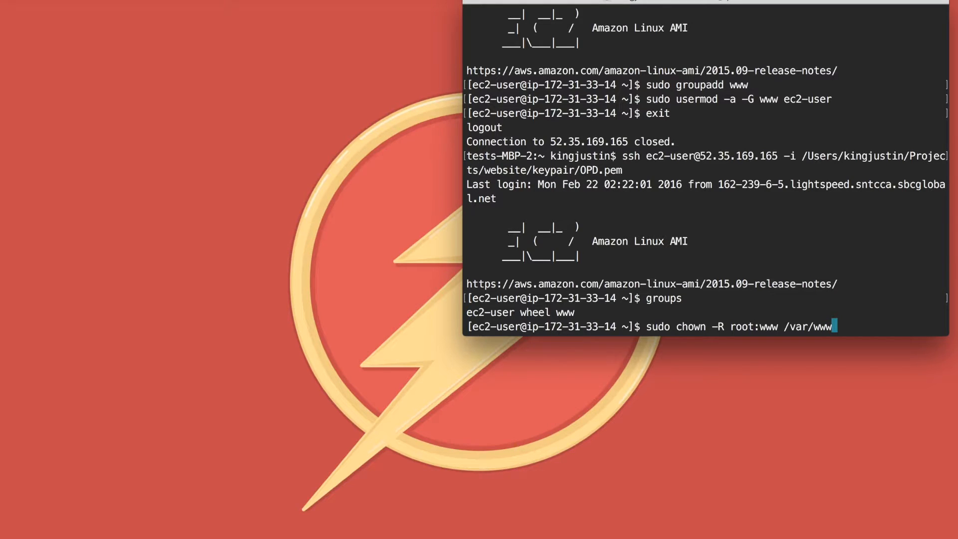
key("Return")
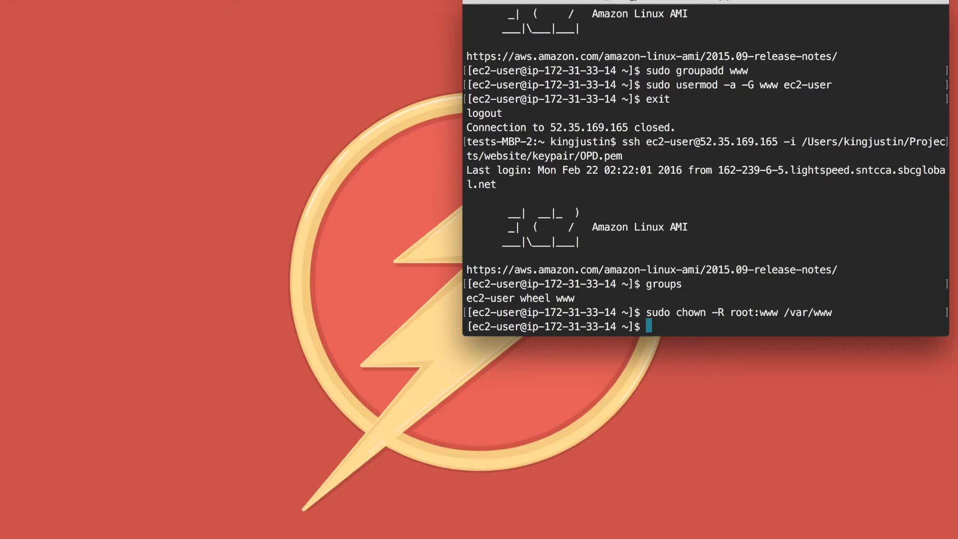
Step: Set /var/www permissions to 2775 with sudo chmod
type("sudo chmod")
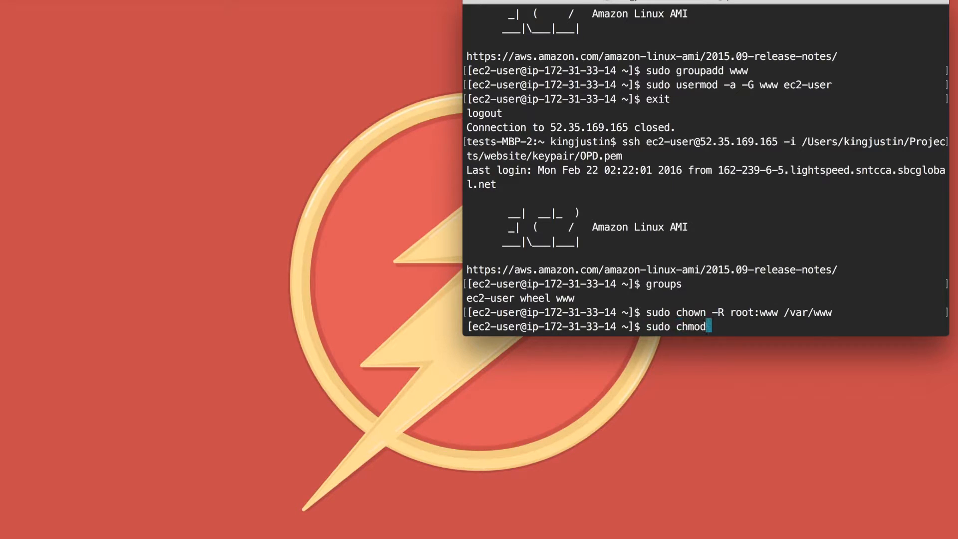
type("277")
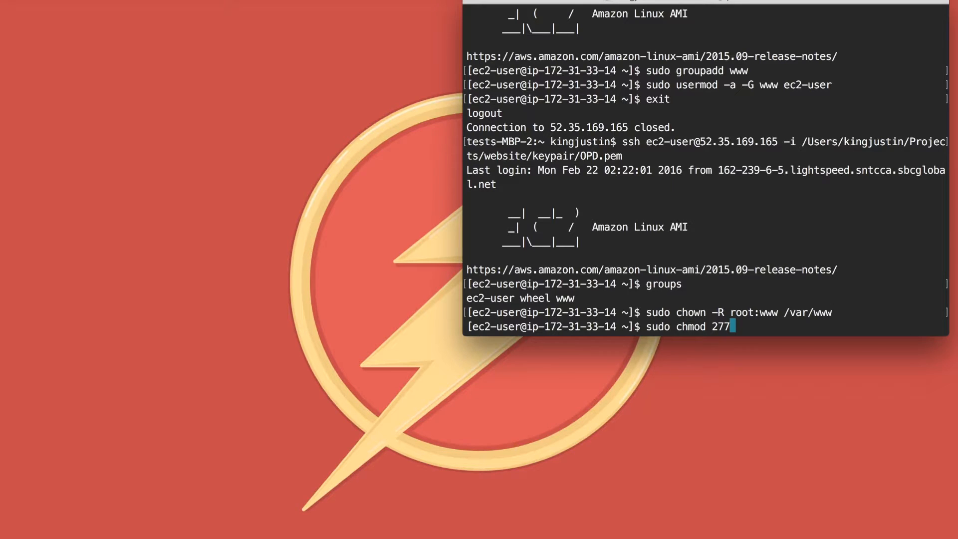
type("5 /v")
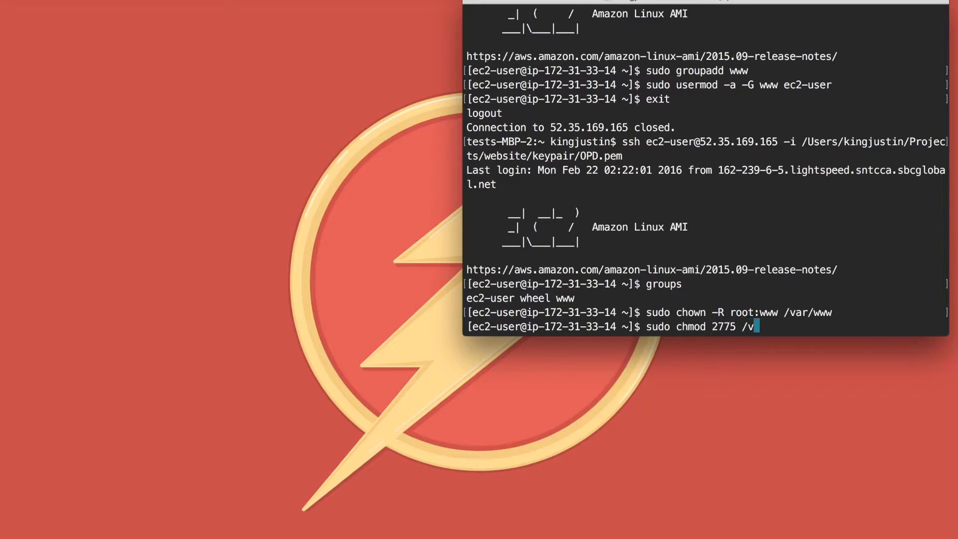
type("ar/www")
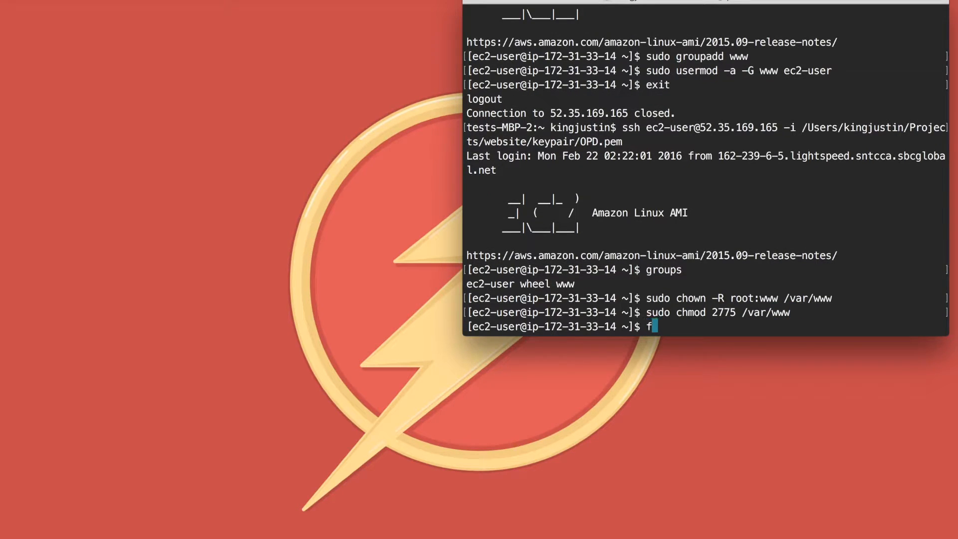
type("ind")
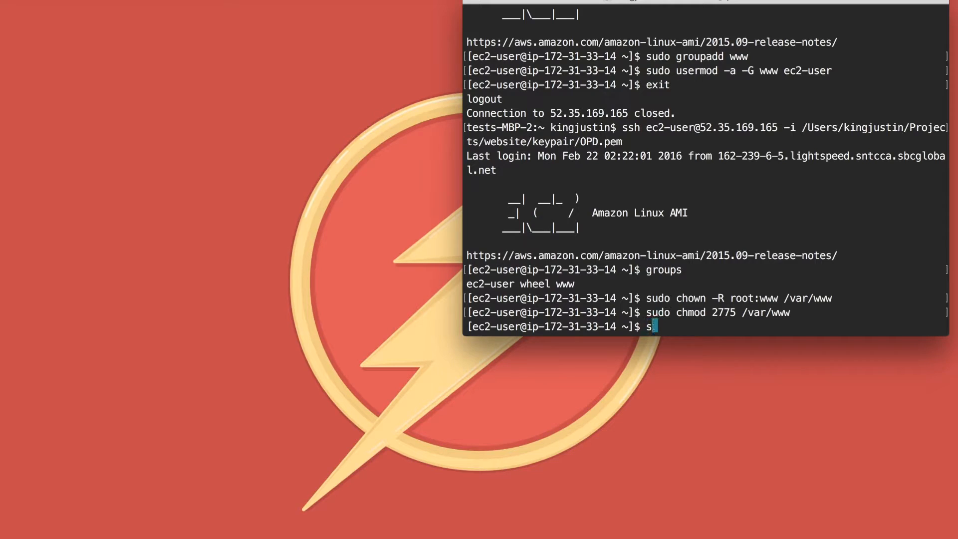
Step: Add the apache user to the www group
type("udo user")
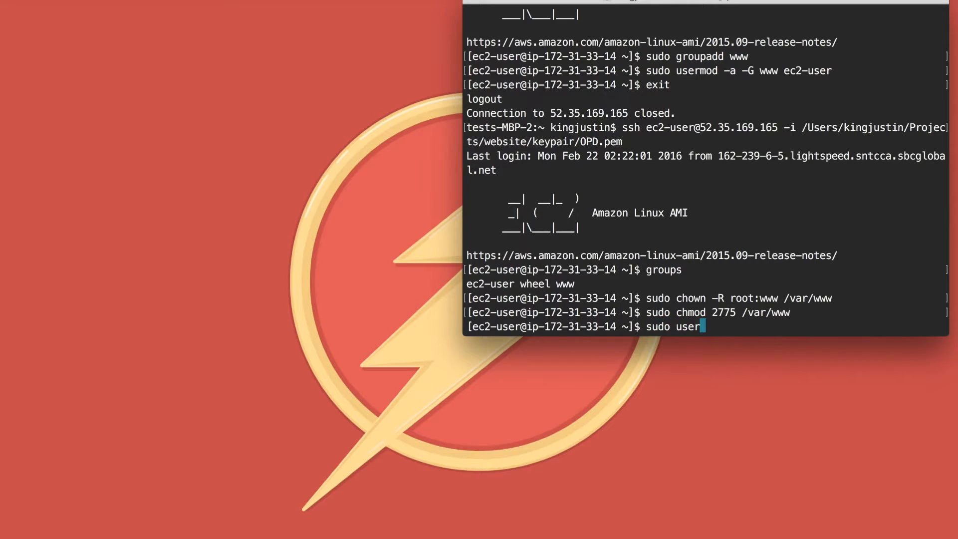
type("mod -a")
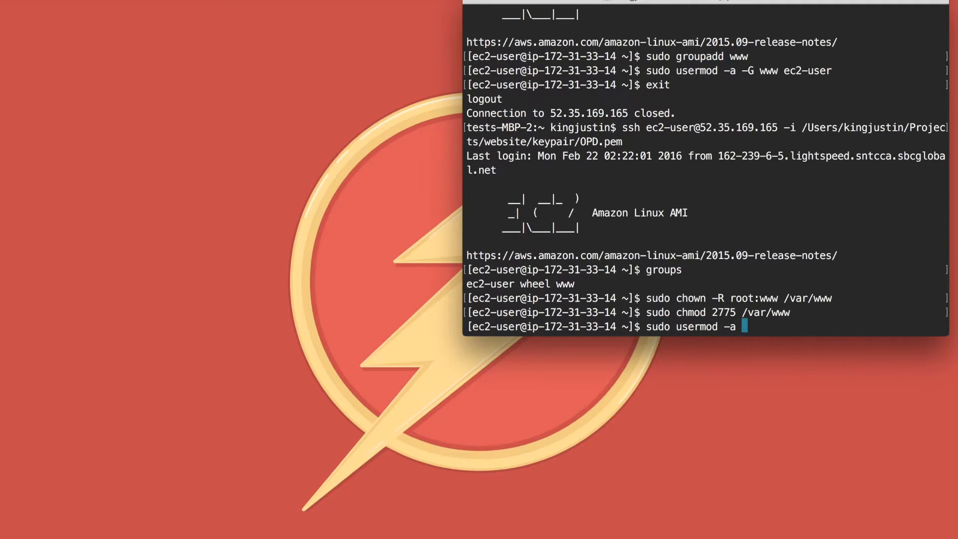
type("-G")
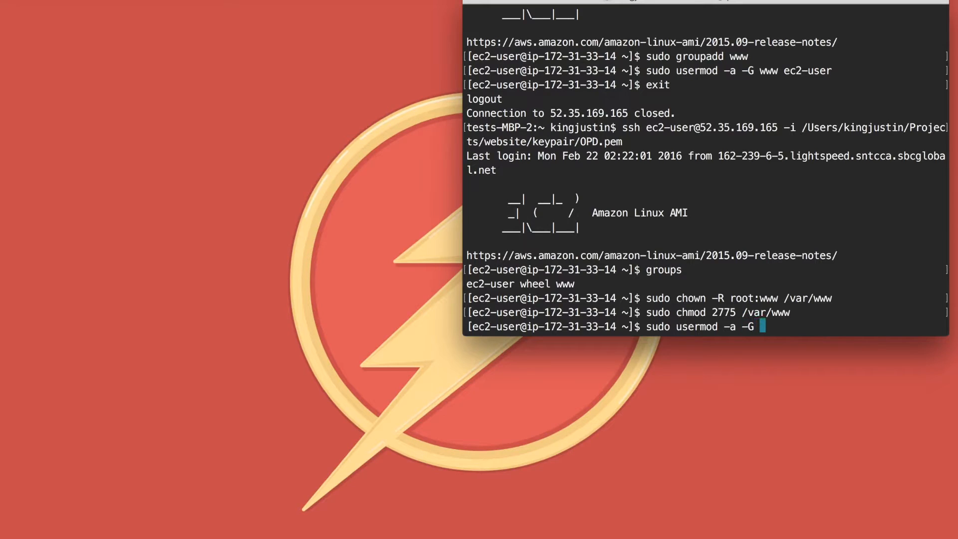
type("www apach")
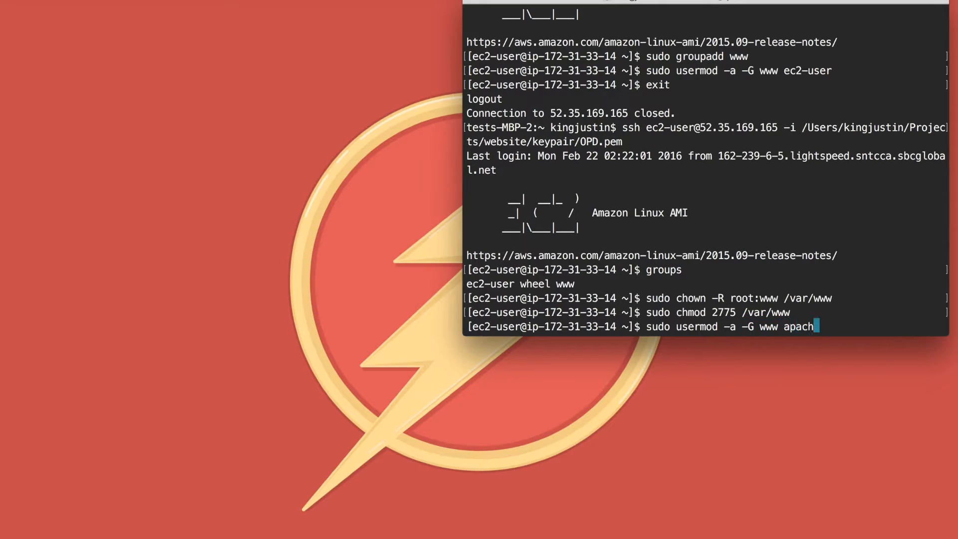
key("Return")
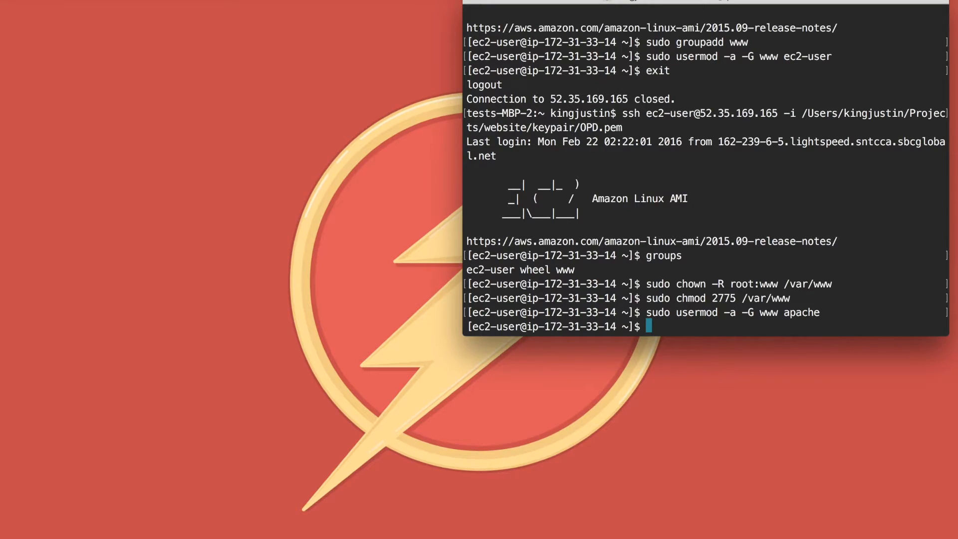
type("sudo")
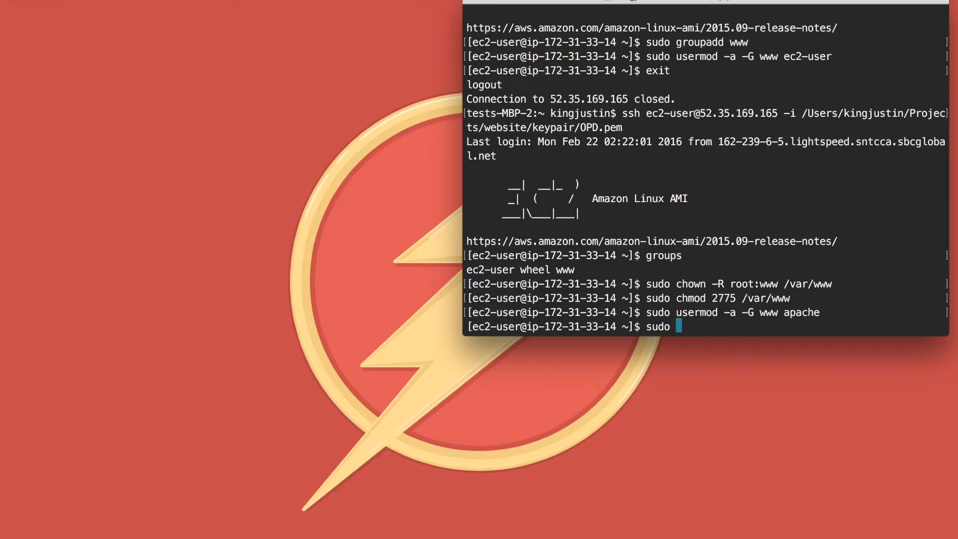
type("chown")
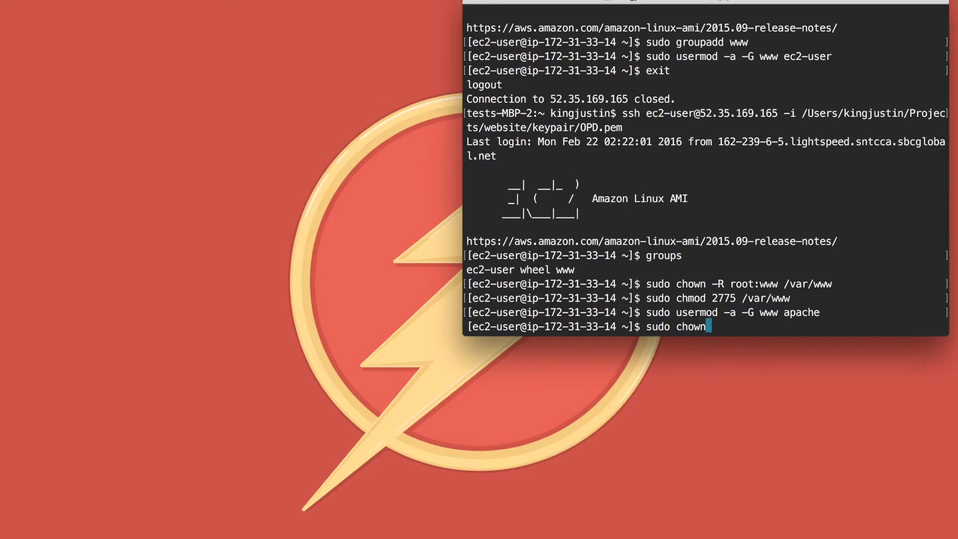
type("-R")
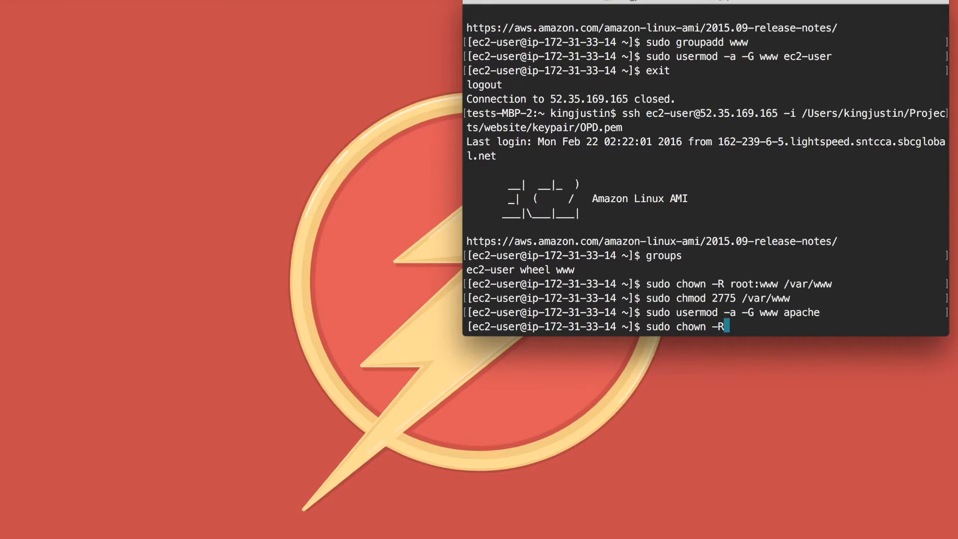
type("apa")
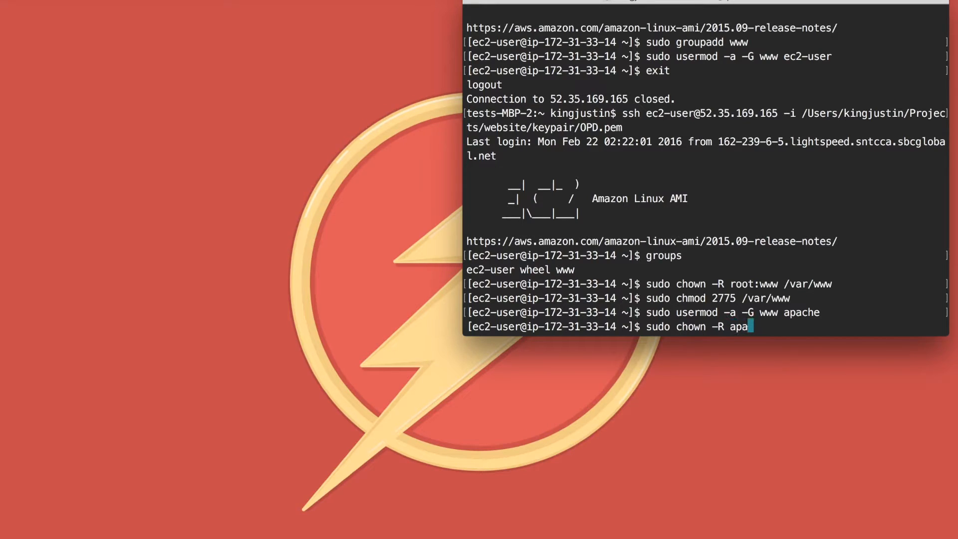
type("che /var")
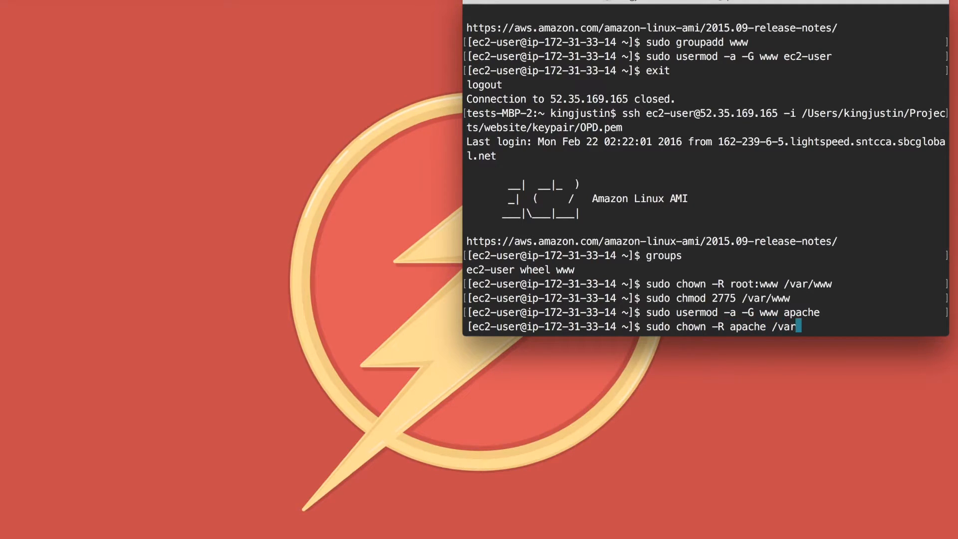
type("/www")
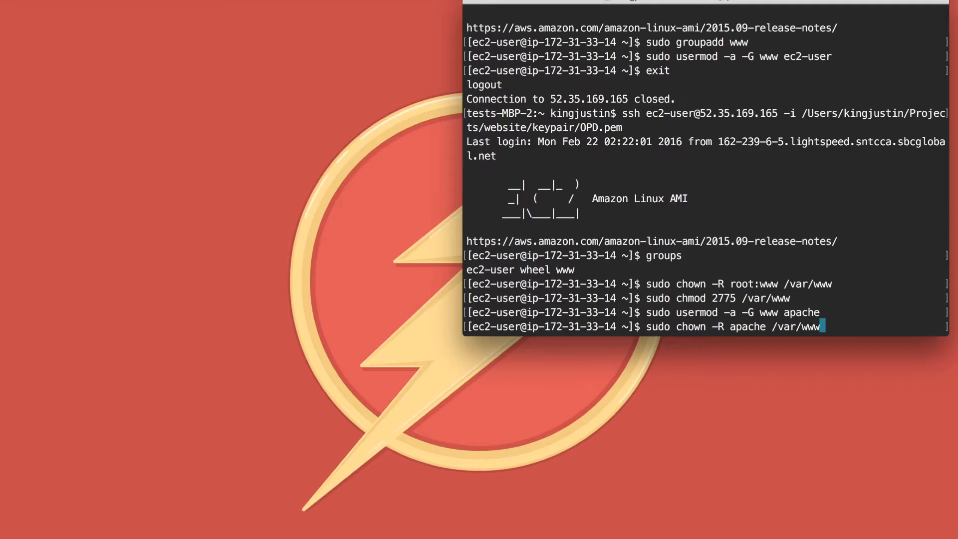
key("Return")
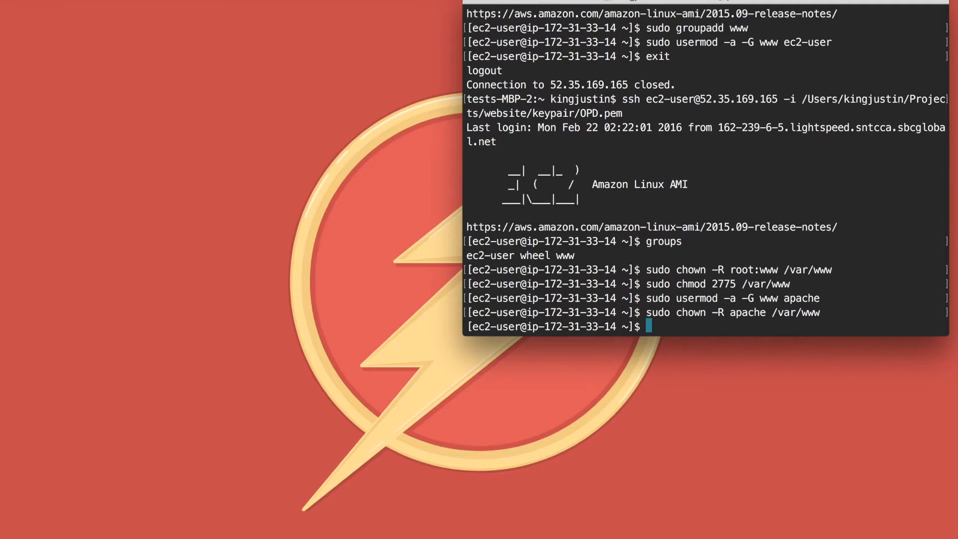
Step: Recursively set /var/www's group to www, rerunning after the misspelled 'ww' was rejected
type("sudo")
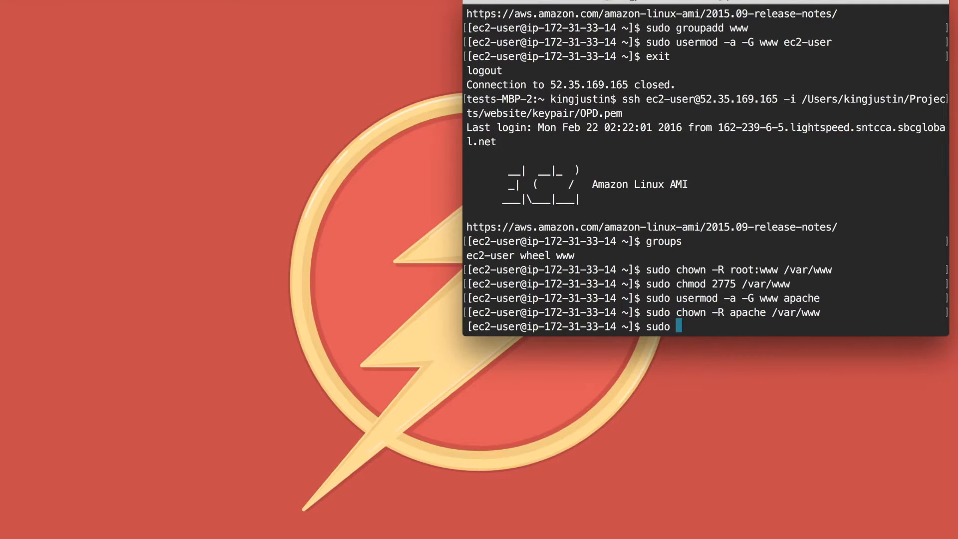
type("chgrp")
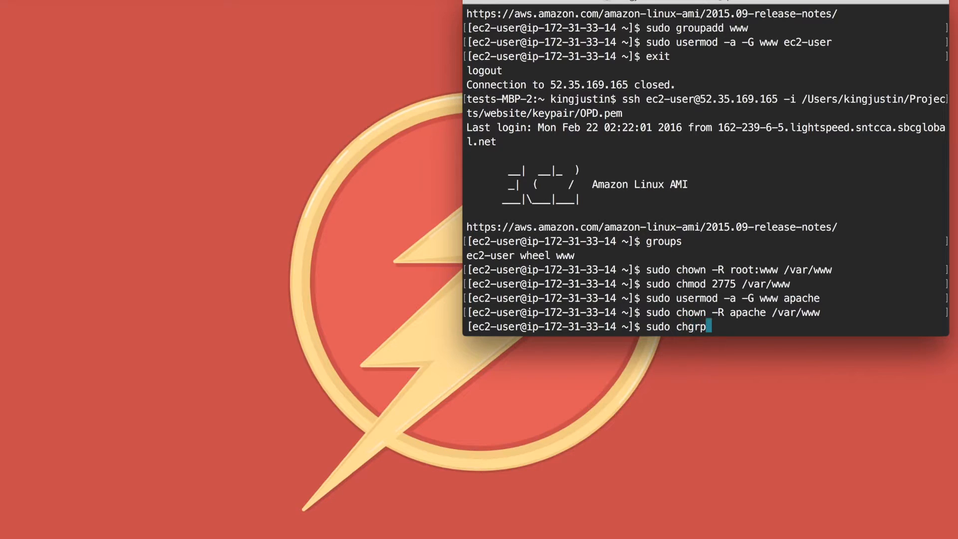
type("-R ww")
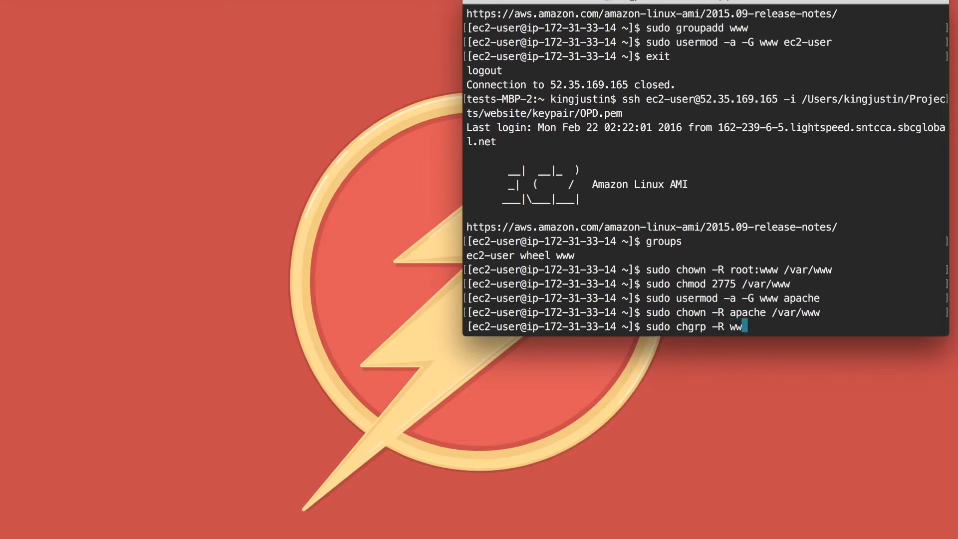
type("/var/")
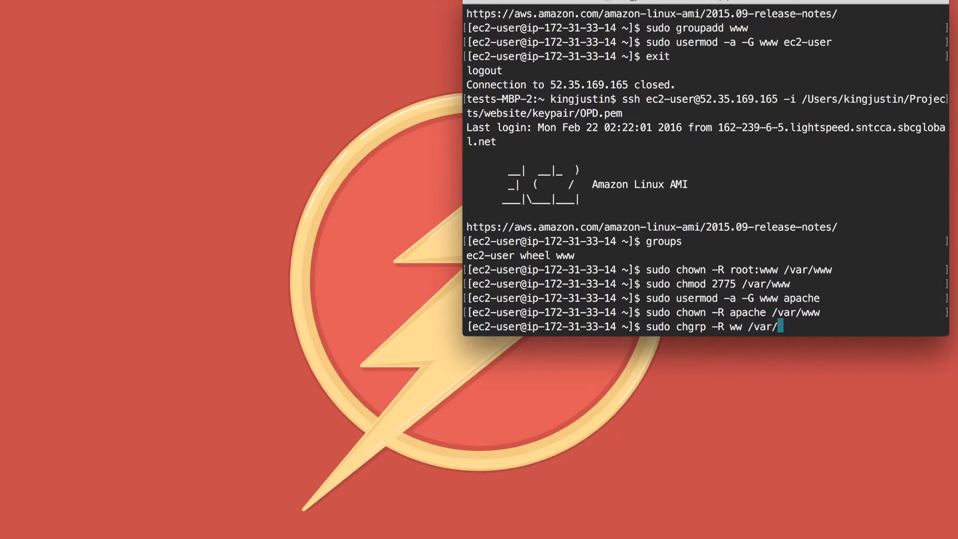
key("Return")
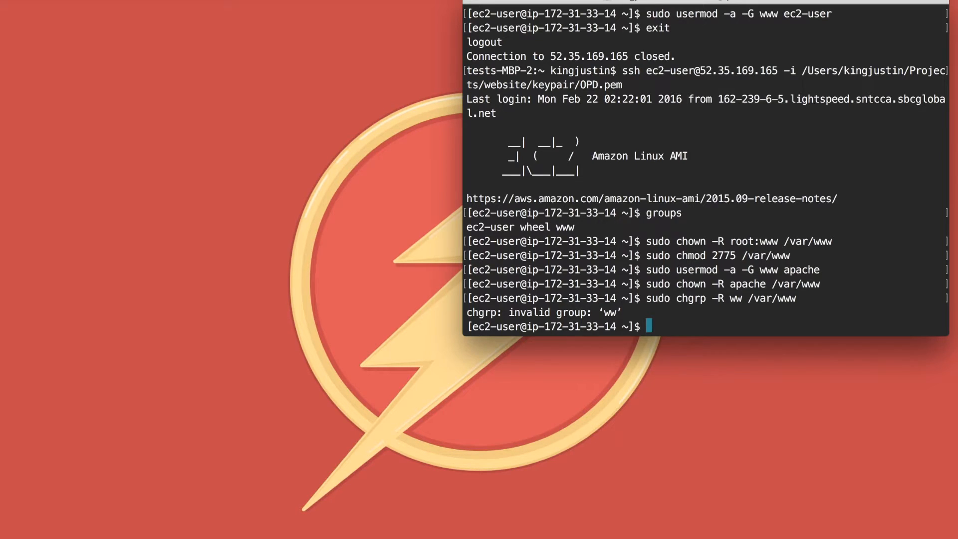
type("sudo")
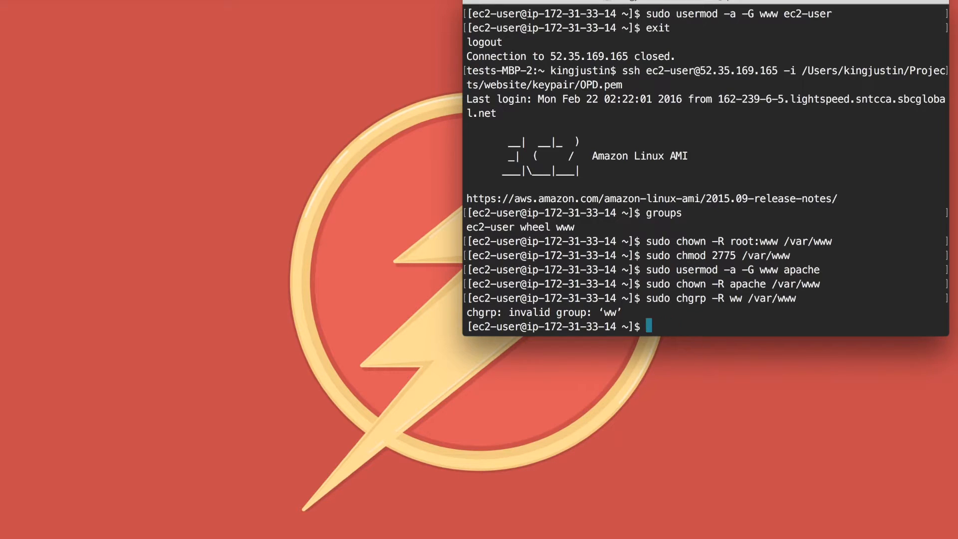
type("sudo chgrp -R ww /var/www")
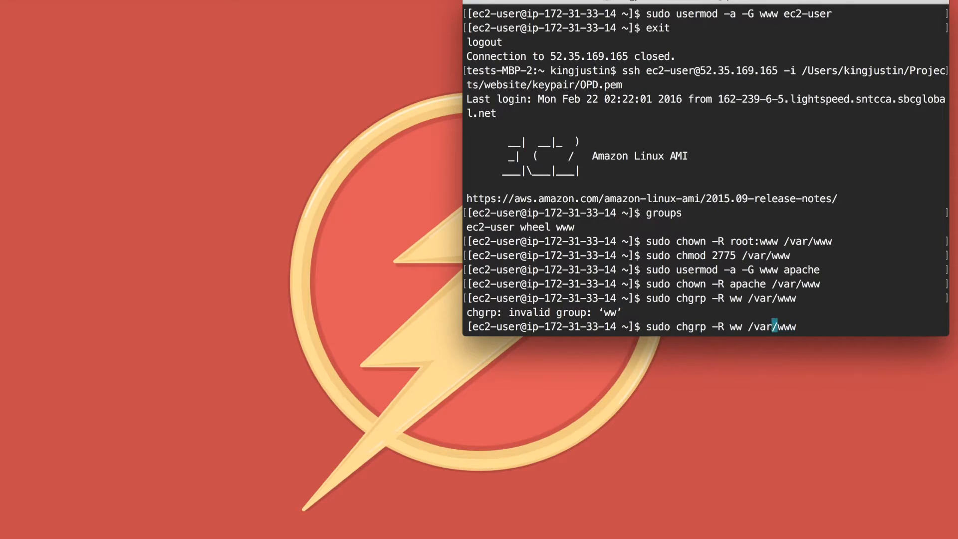
key("Left")
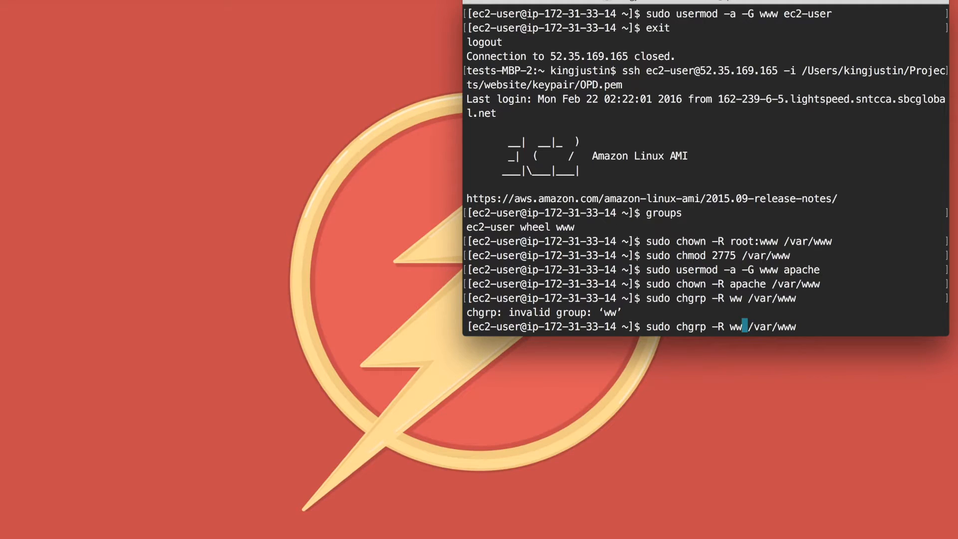
key("Return")
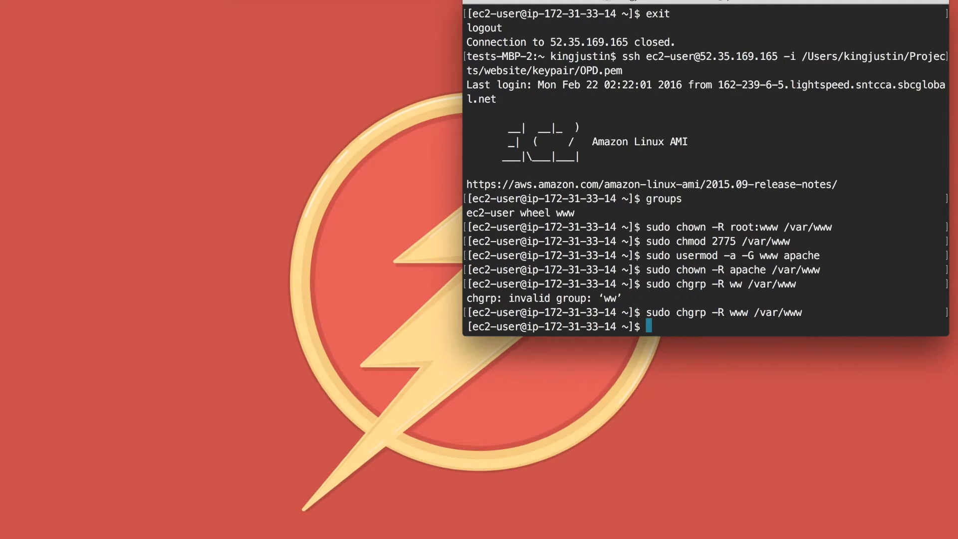
Step: Set /var/www permissions to 2775 with sudo chmod
type("sudo")
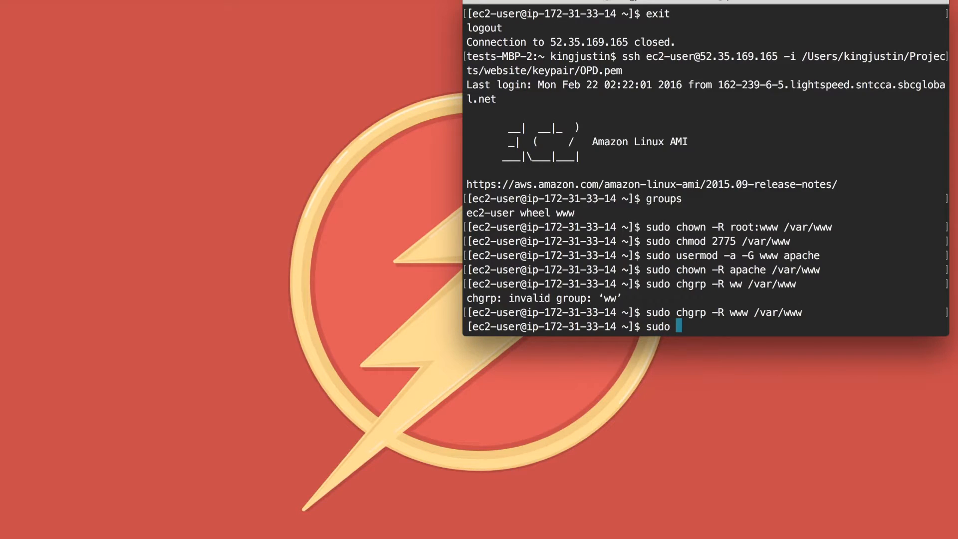
type("choo")
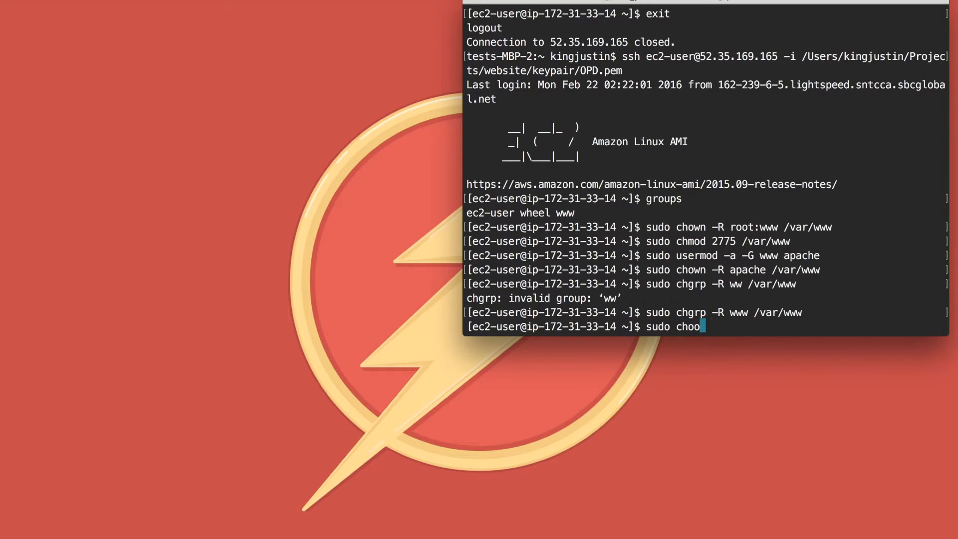
type("mod")
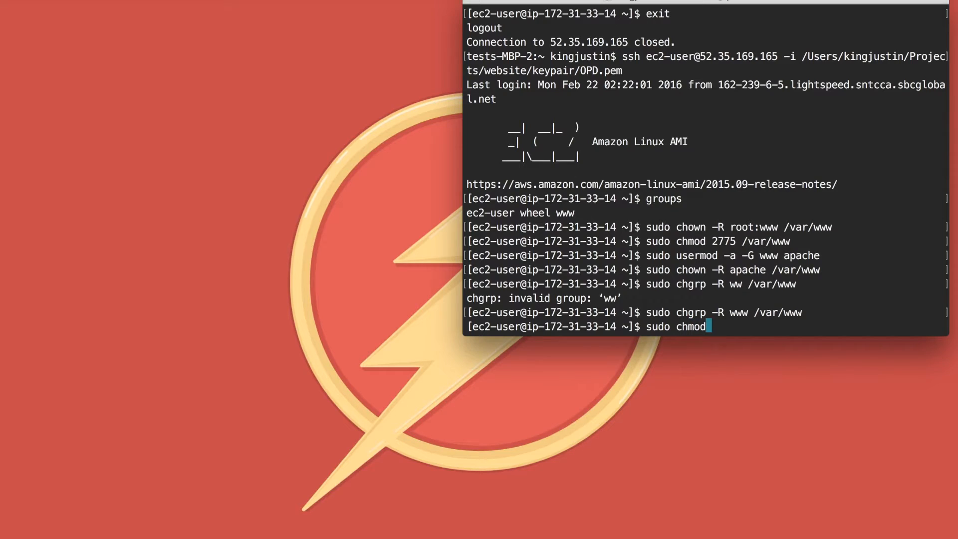
type("2775")
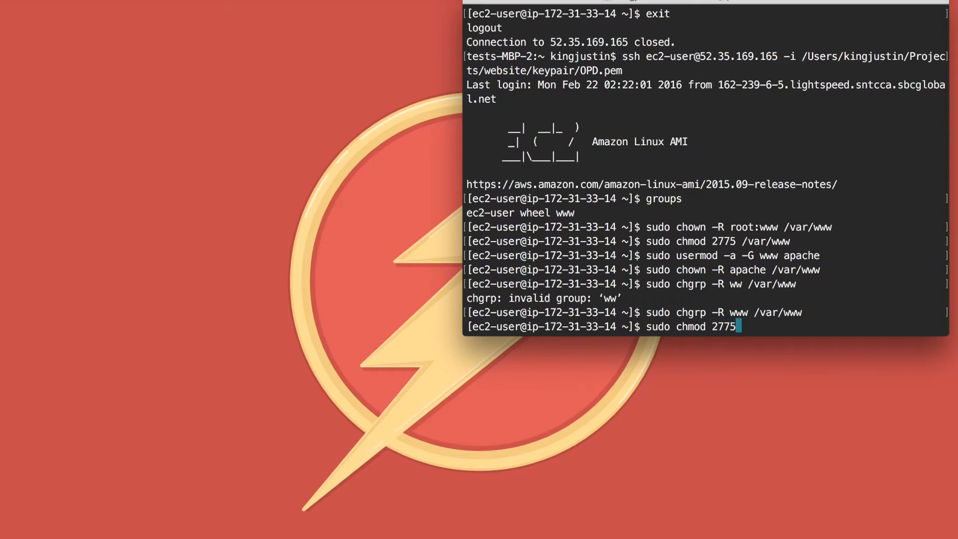
type("/var/w")
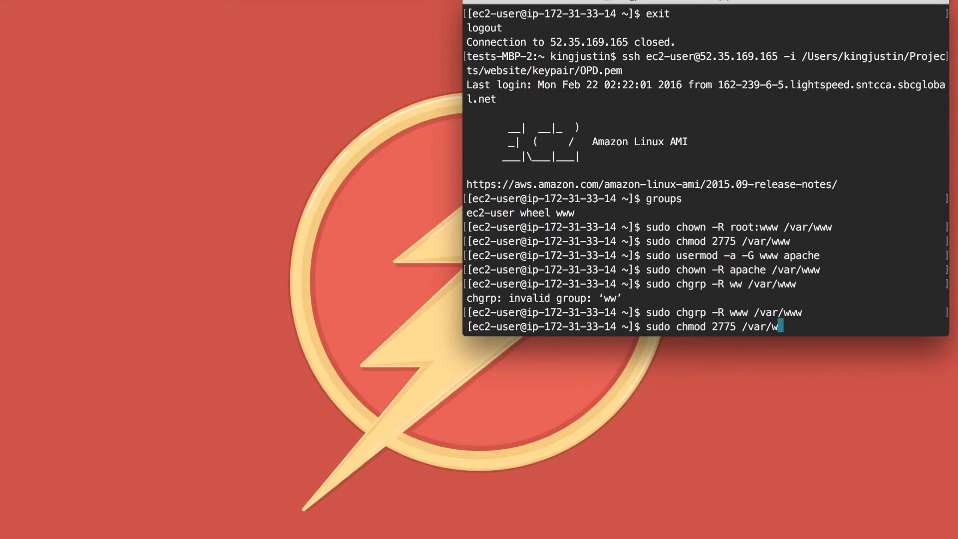
key("Return")
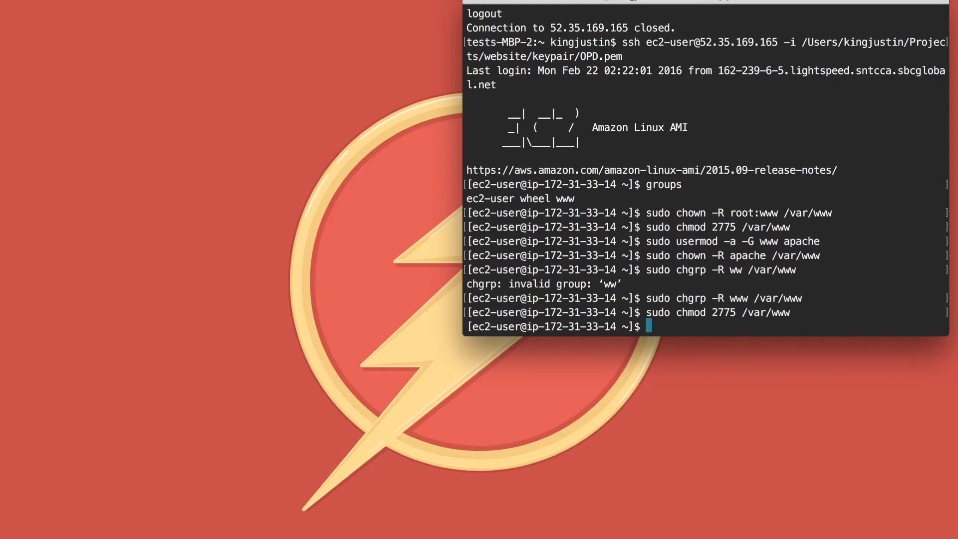
Step: Apply 2775 permissions to every directory under /var/www using find -type d -exec
type("find /")
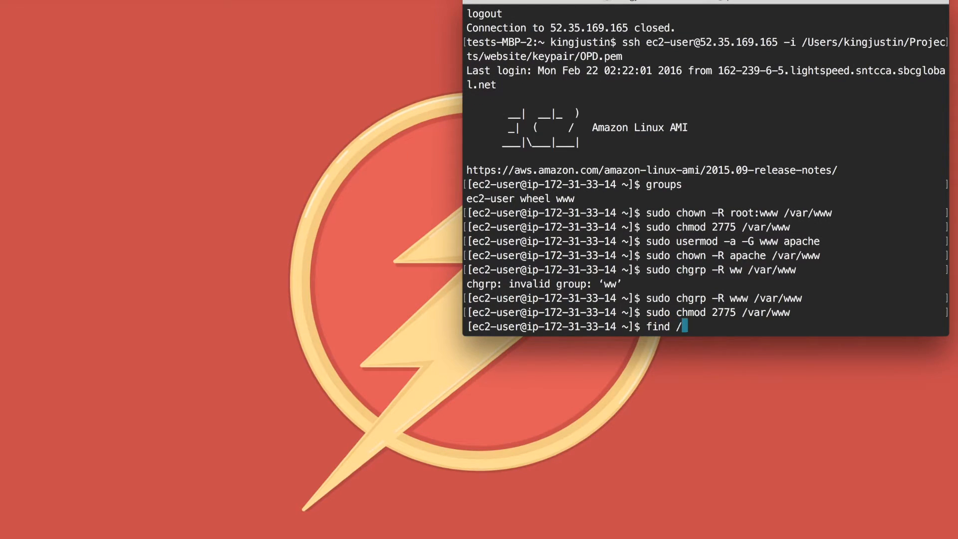
type("var/www/")
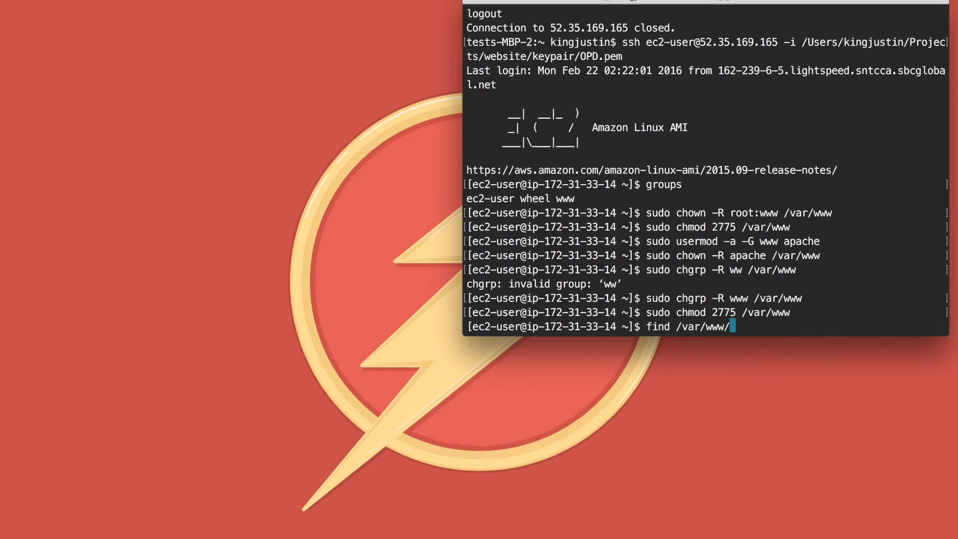
type("- t")
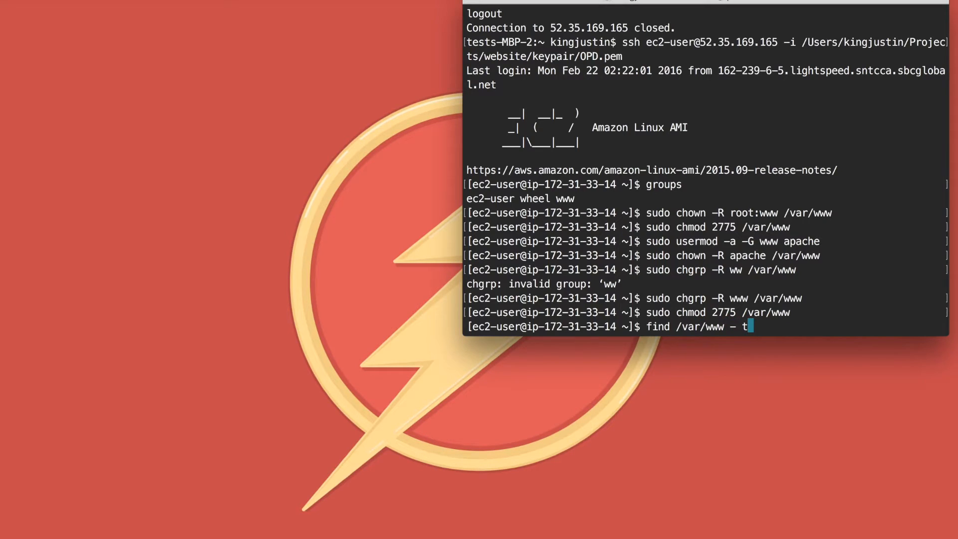
type("ype")
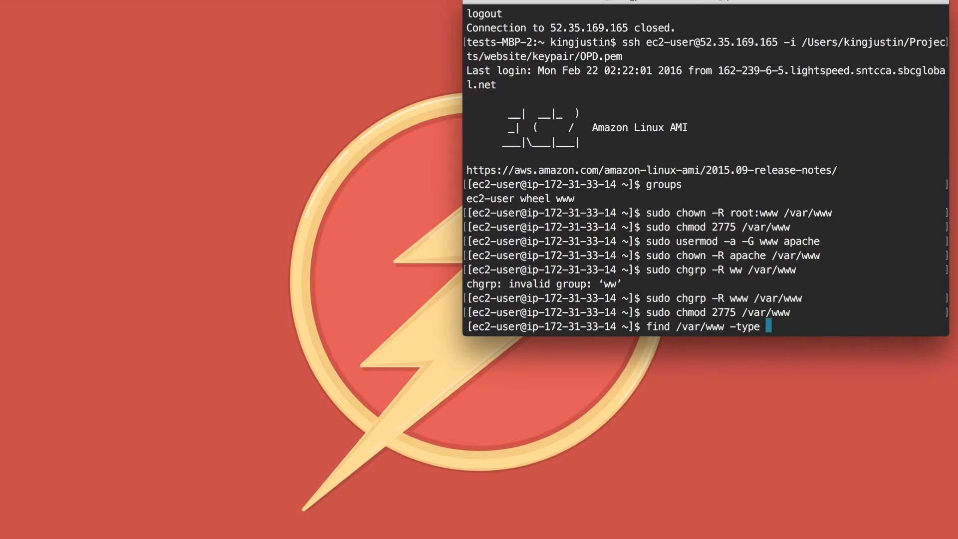
type("d =")
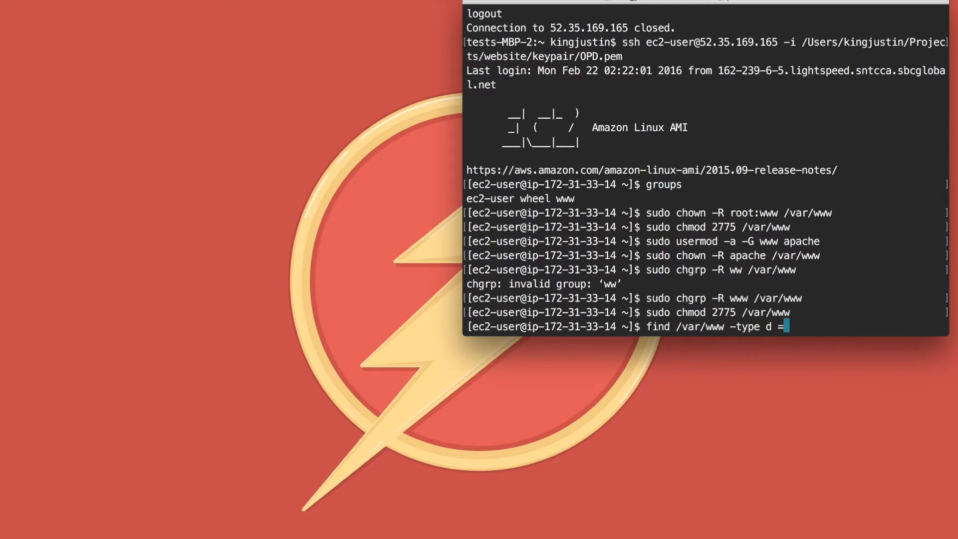
type("-exec")
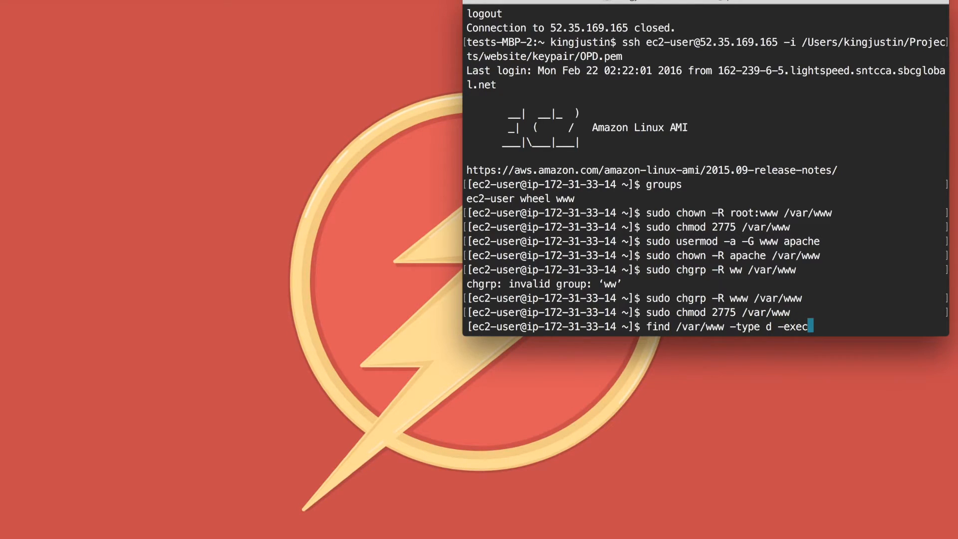
type("sudo ch")
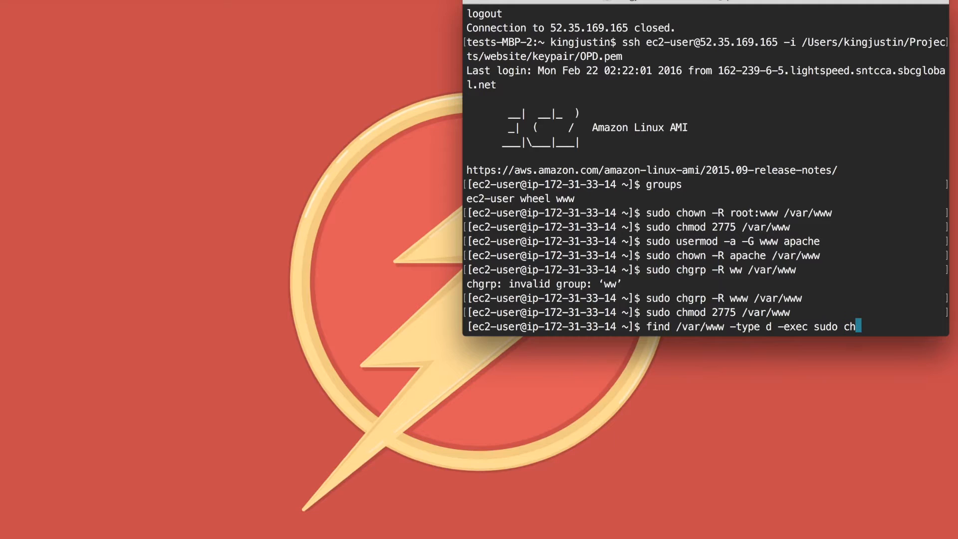
type("mod 2775 {")
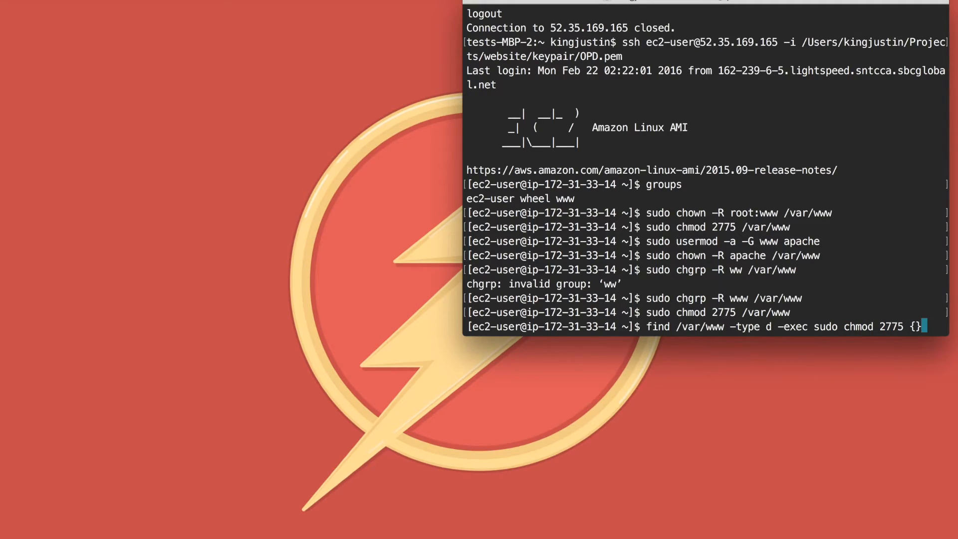
type("\\")
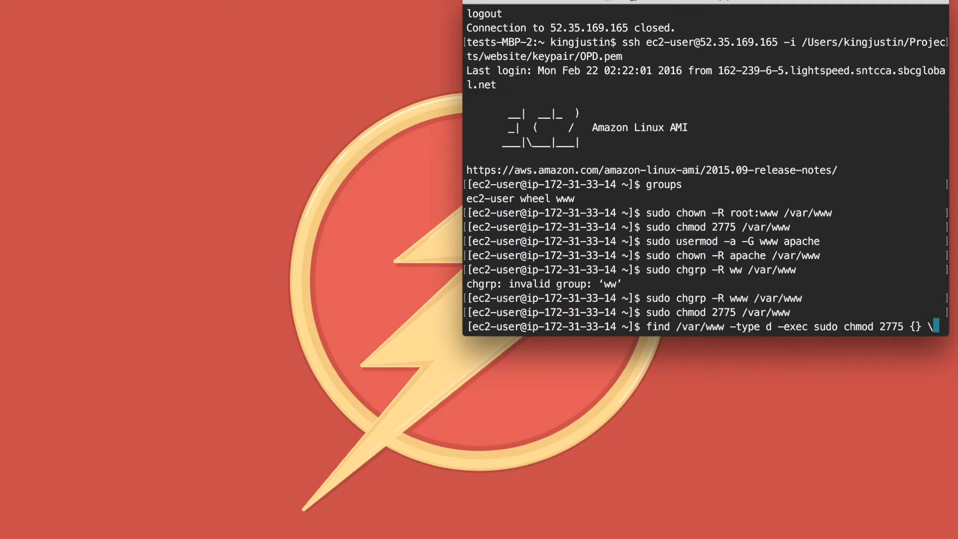
type("\\;")
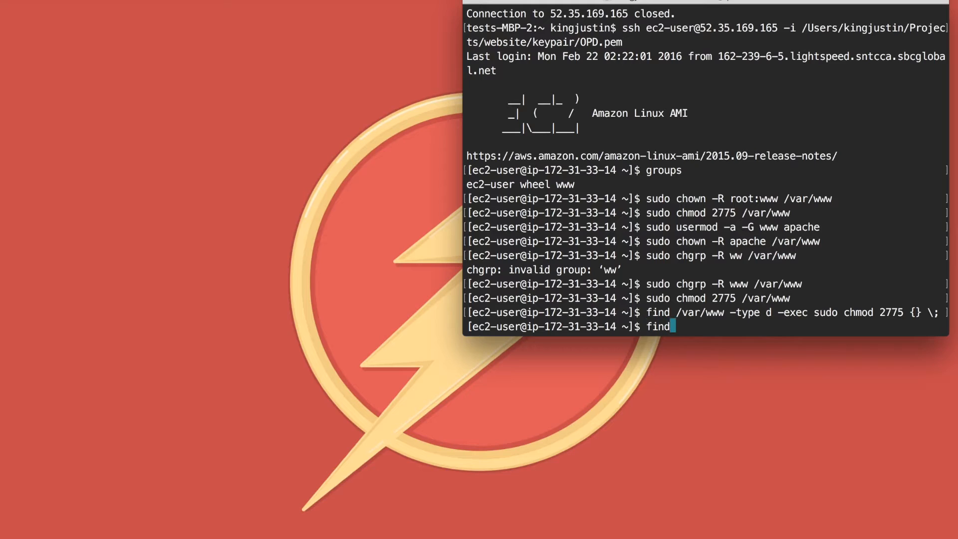
Step: Give every file under /var/www 0664 permissions using find -type f -exec chmod
type("/va")
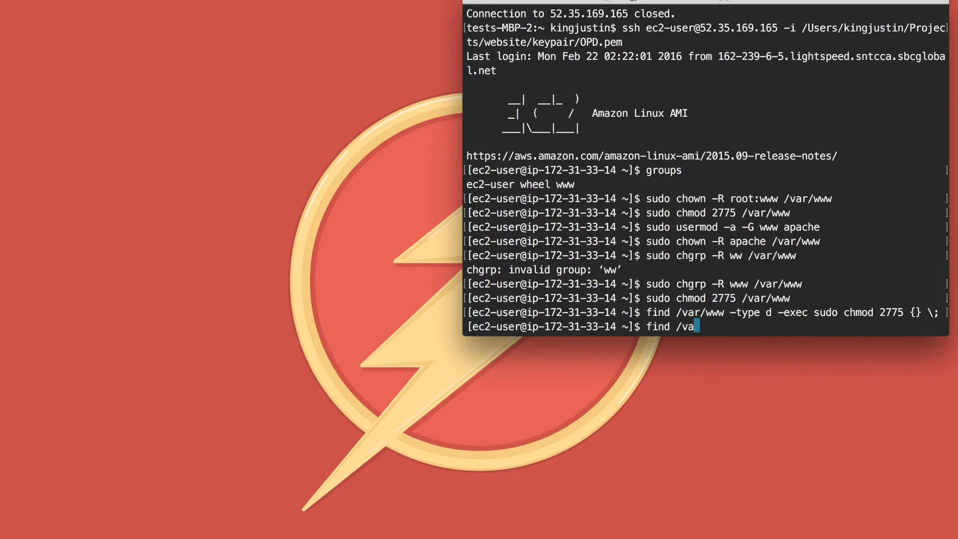
key("Backspace")
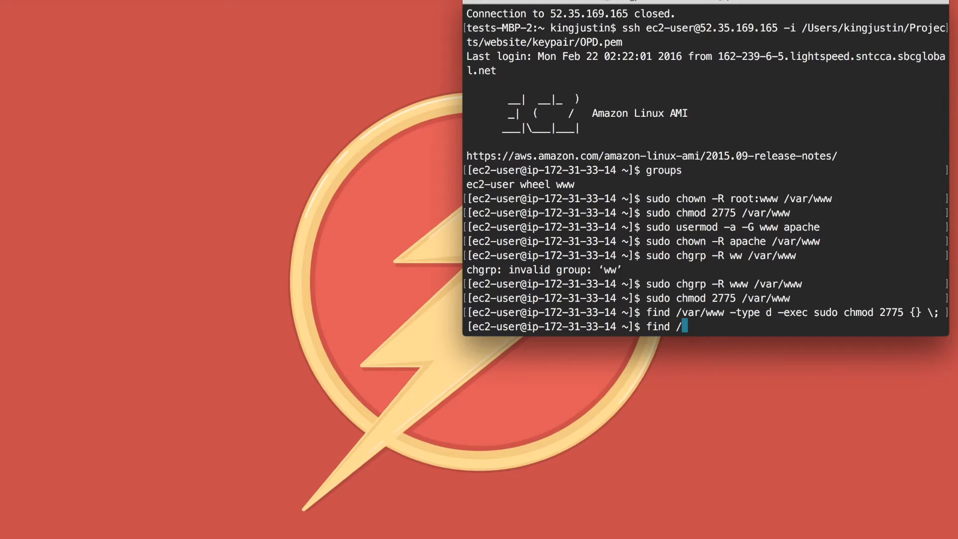
type("var/w")
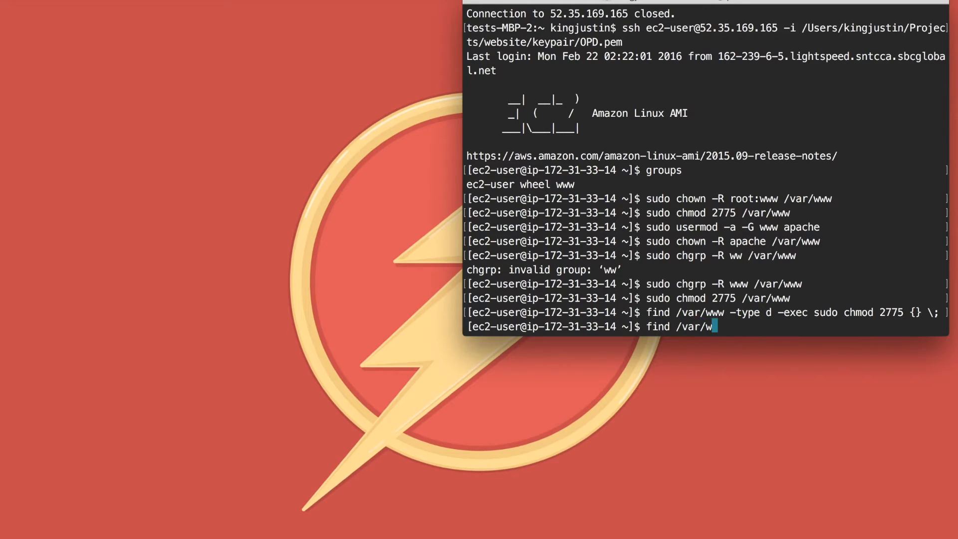
type("ww -")
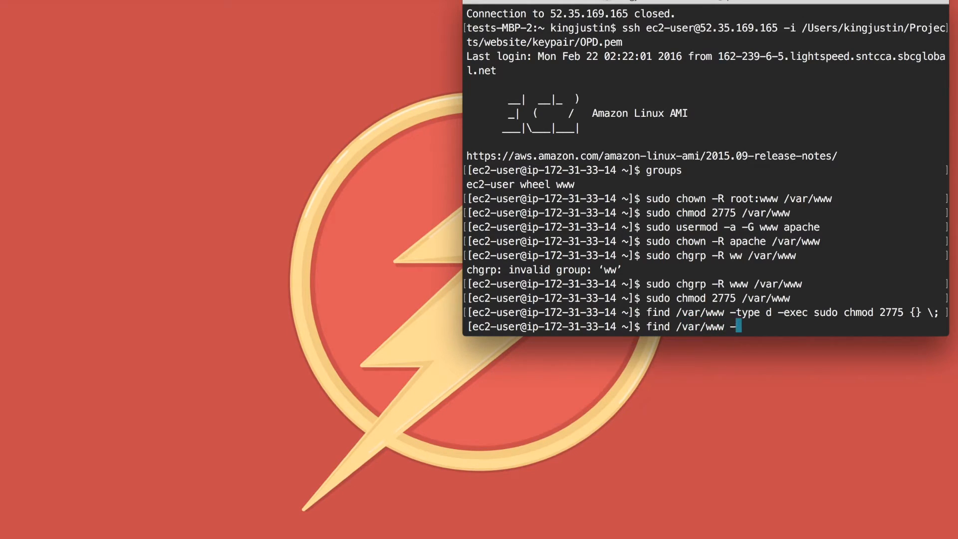
type("type f -exec sudo")
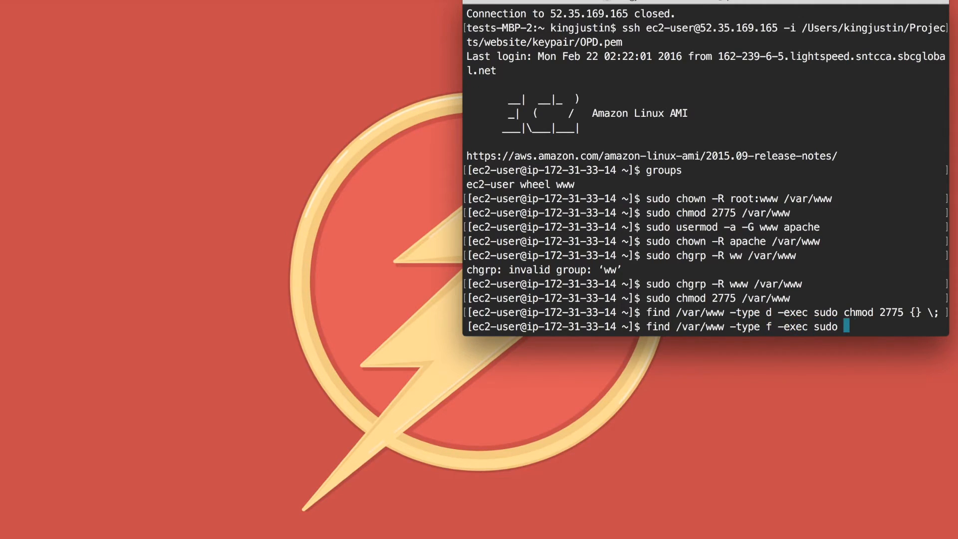
type("chmod")
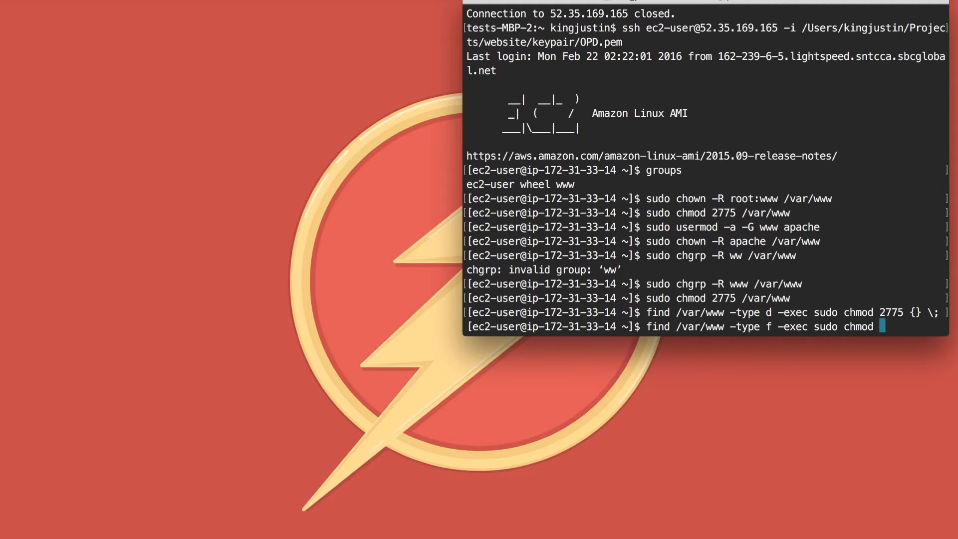
type("0")
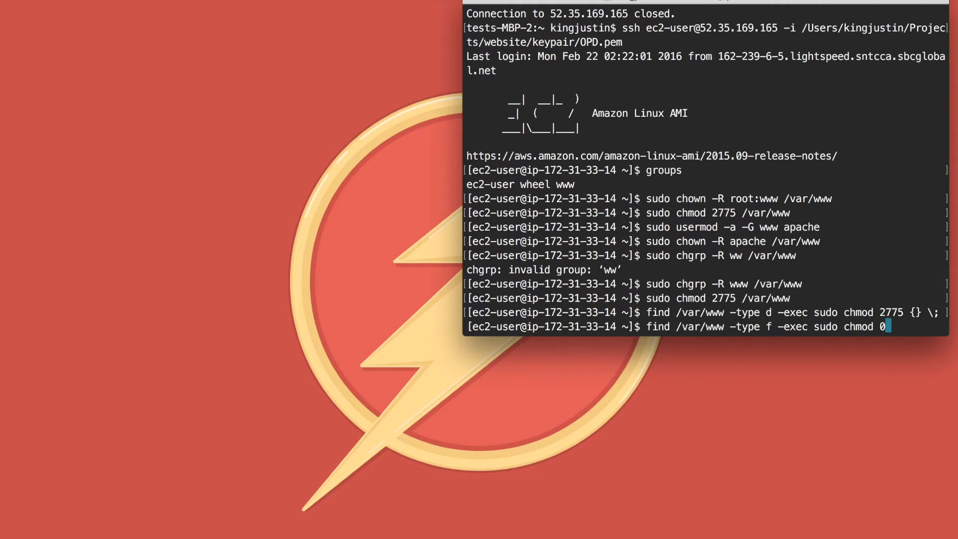
type("66")
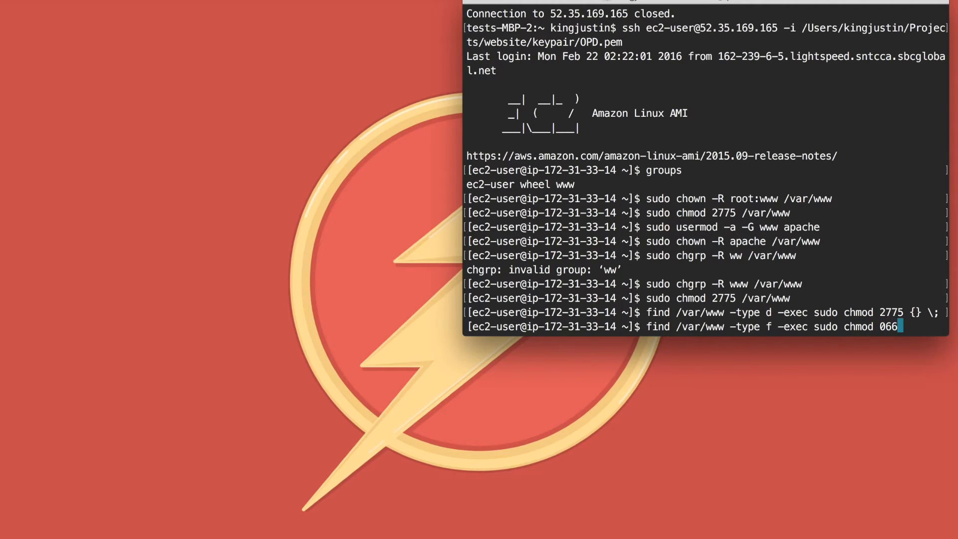
type("4 {} \\;")
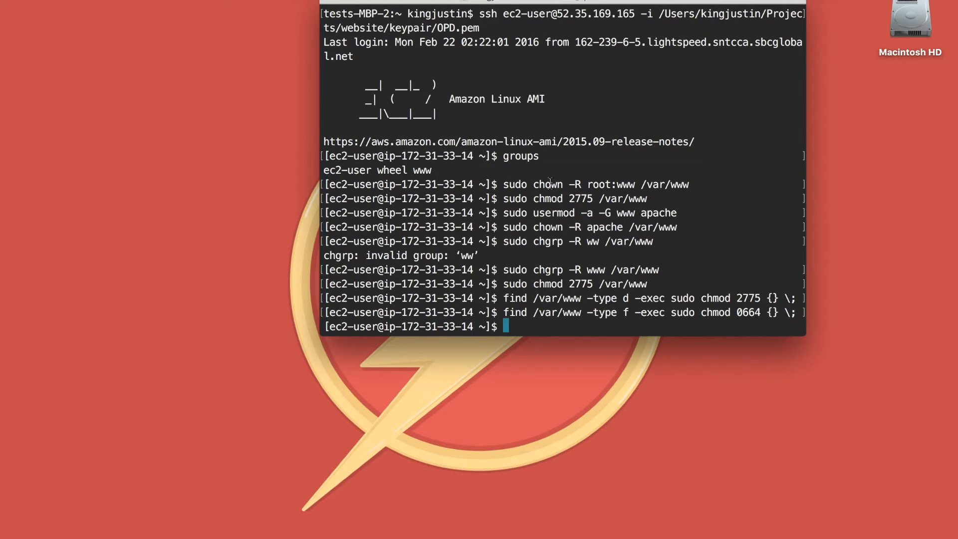
Step: Restart httpd with 'sudo service httpd restart', stopping and starting OK
type("sudo service jtt")
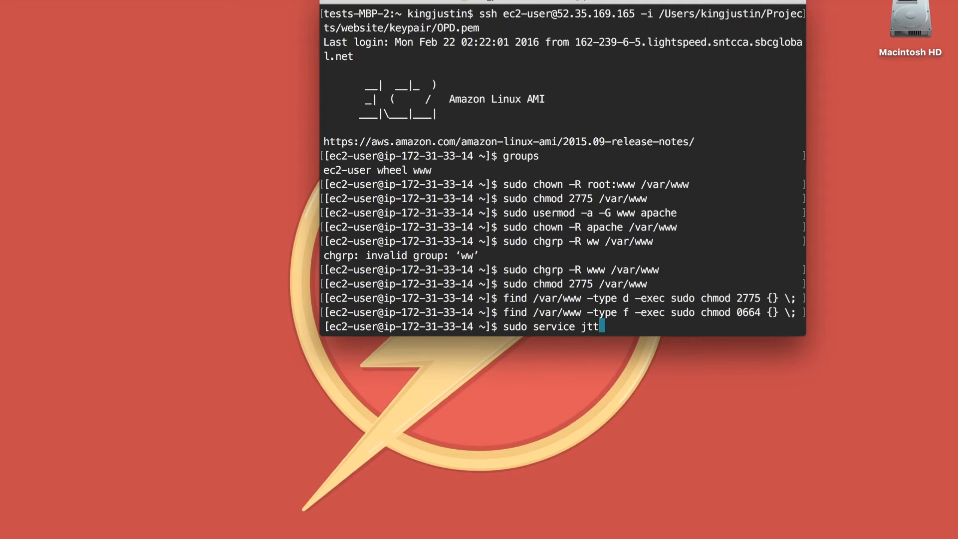
type("httpd restart")
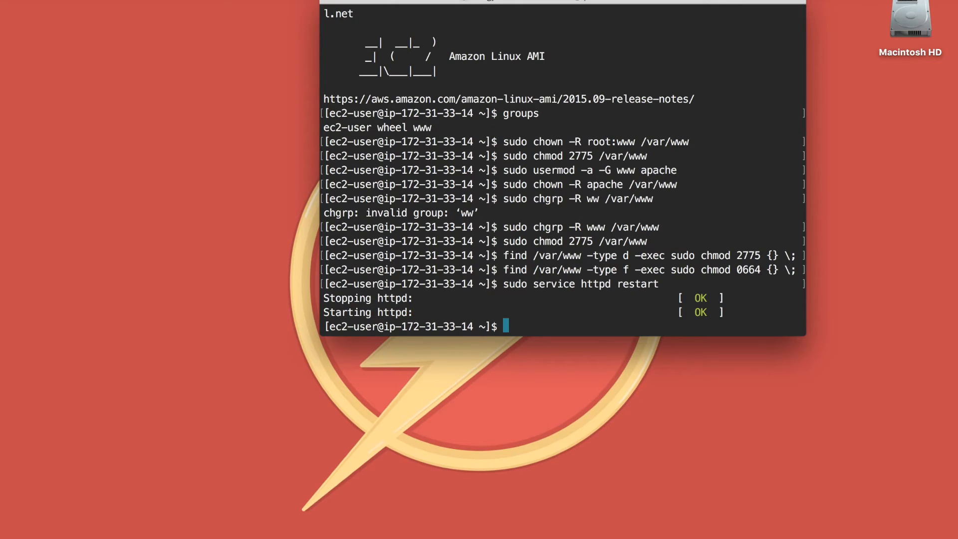
mouse_move(700, 206)
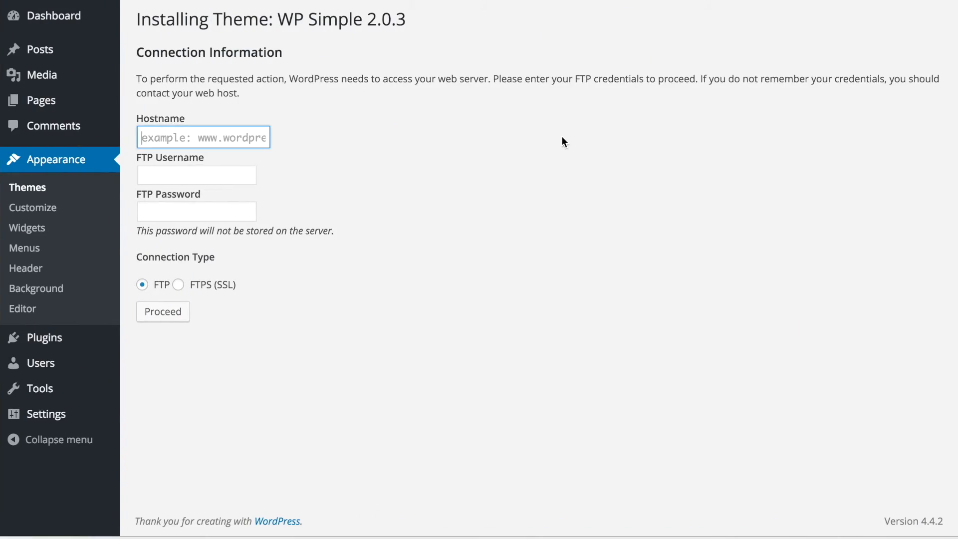
mouse_move(204, 119)
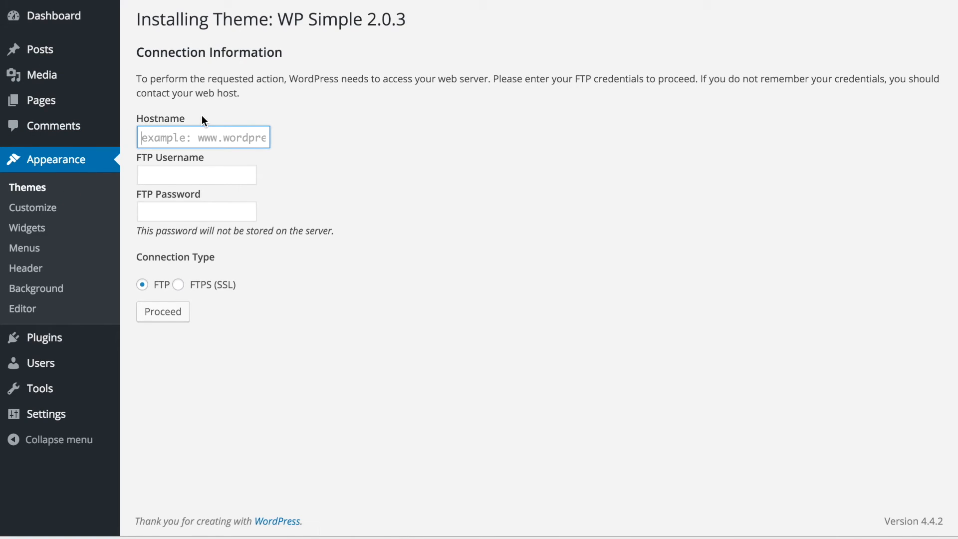
Step: Retry the WP Simple 2.0.3 install, then view it under Appearance > Themes
left_click(162, 311)
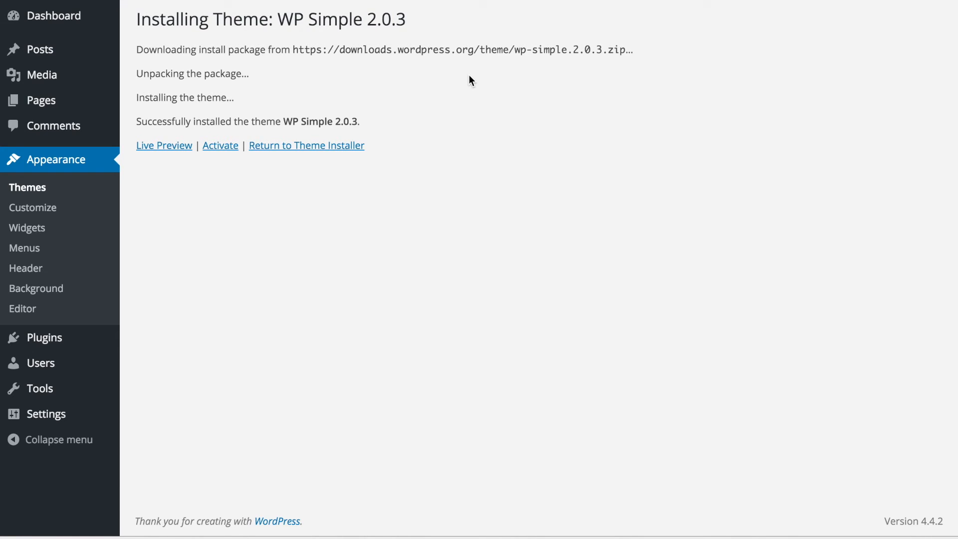
mouse_move(212, 71)
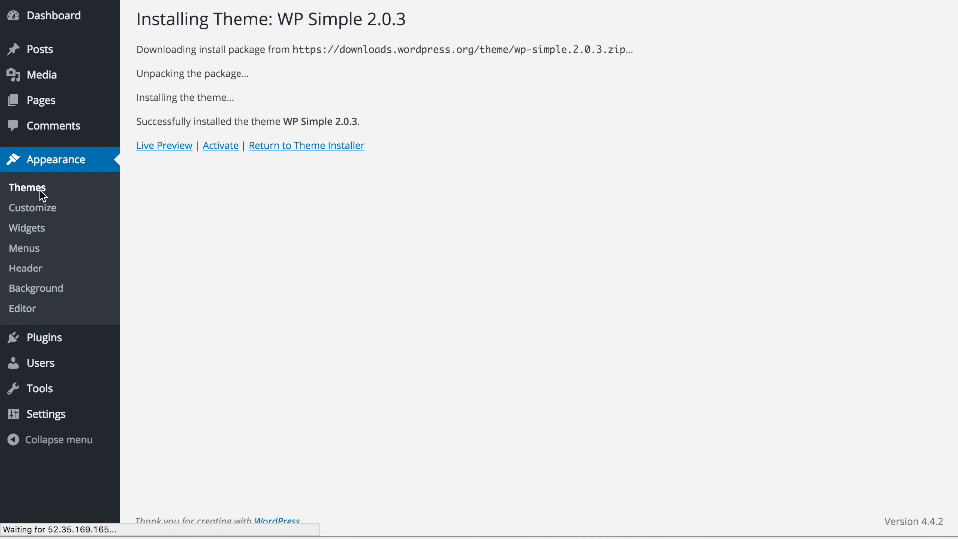
left_click(28, 187)
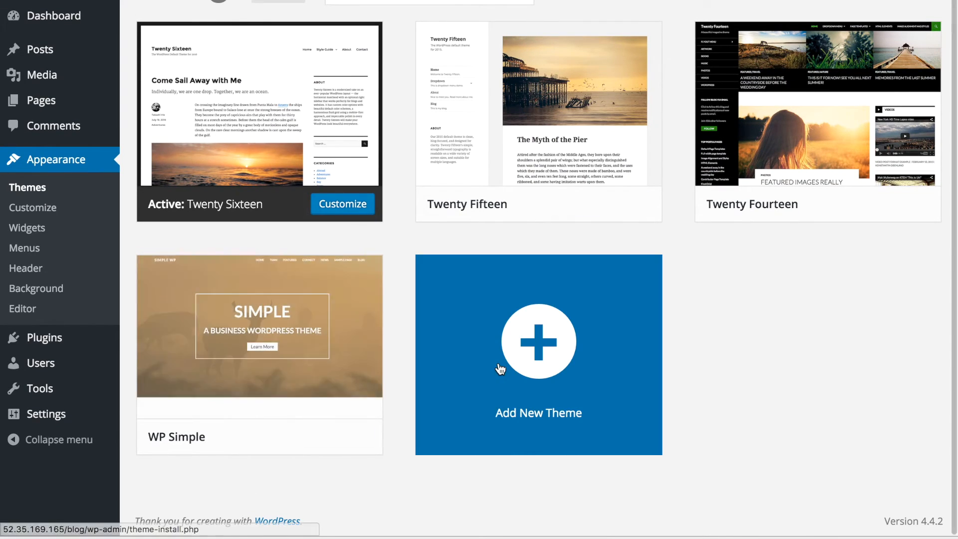
Step: Install the Freedom 1.0.9 theme from the catalogue, then go back to the theme installer
left_click(539, 341)
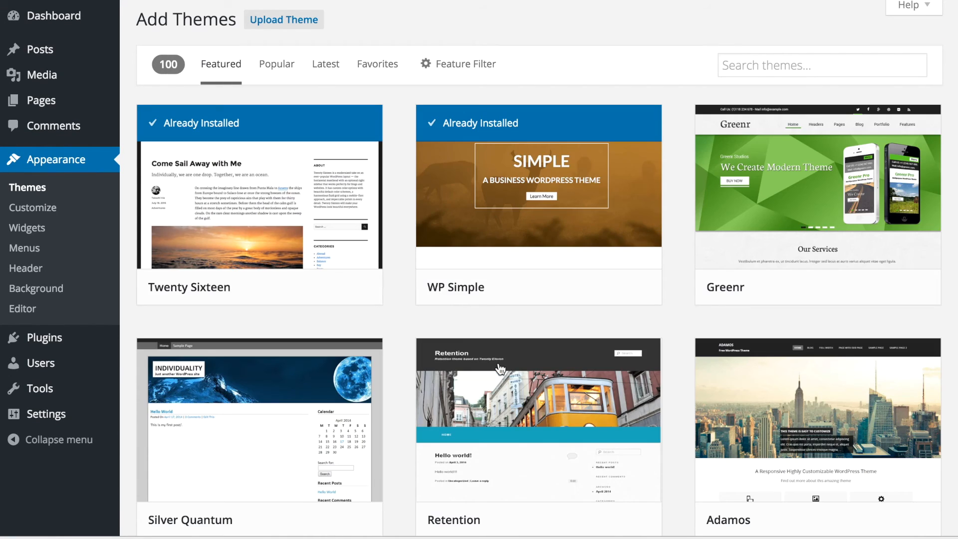
scroll("down", 3)
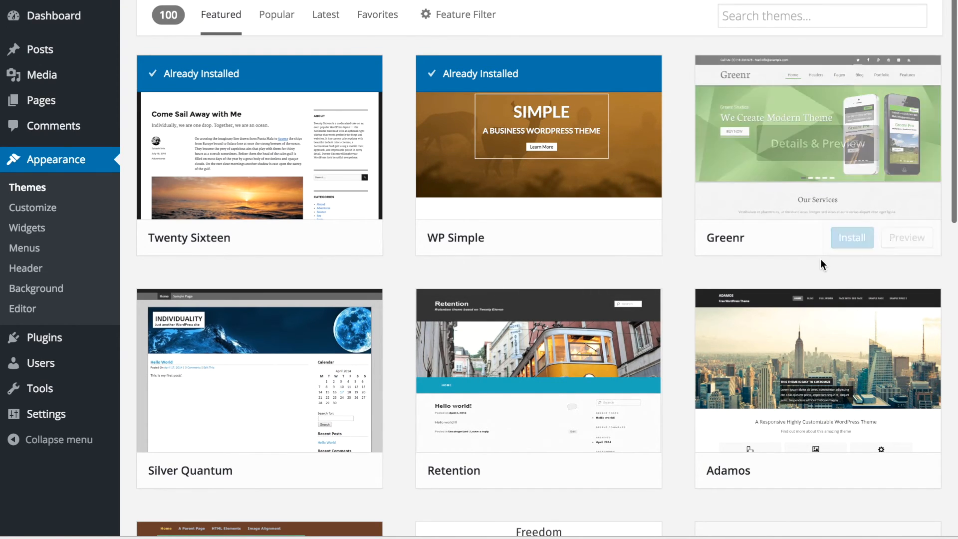
scroll("down", 3)
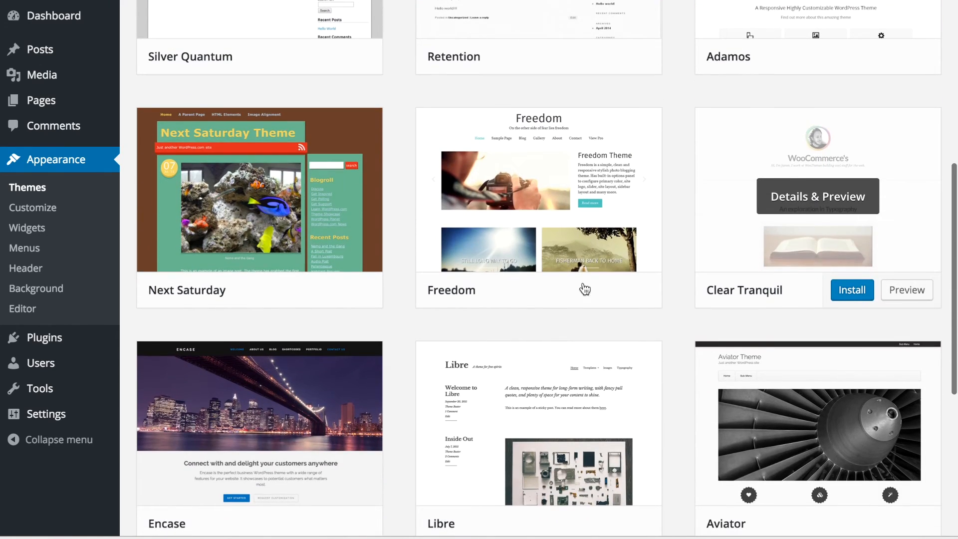
left_click(573, 289)
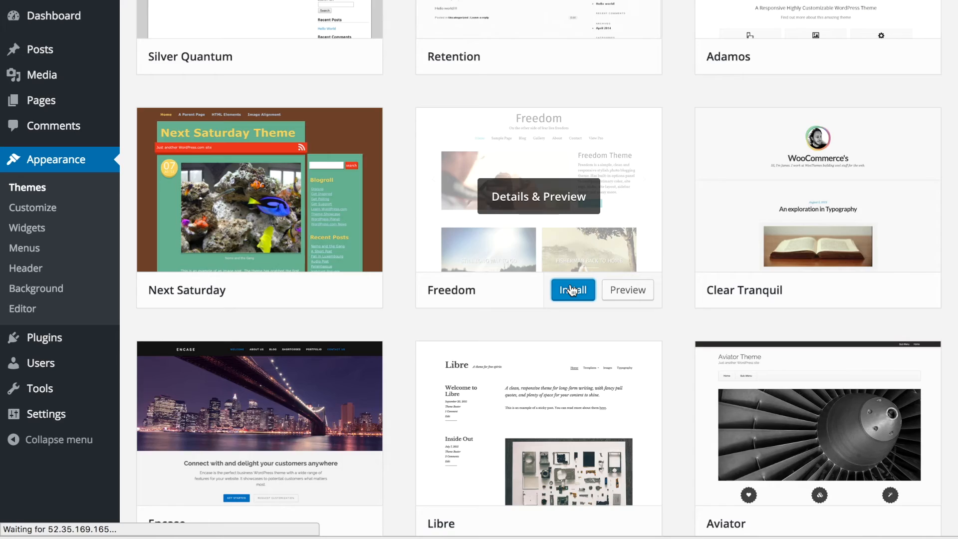
left_click(572, 289)
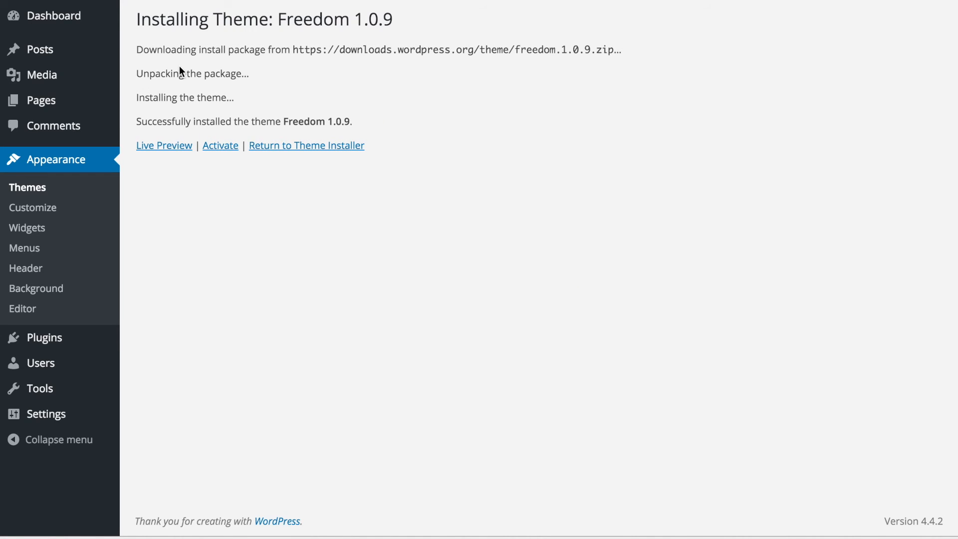
mouse_move(300, 152)
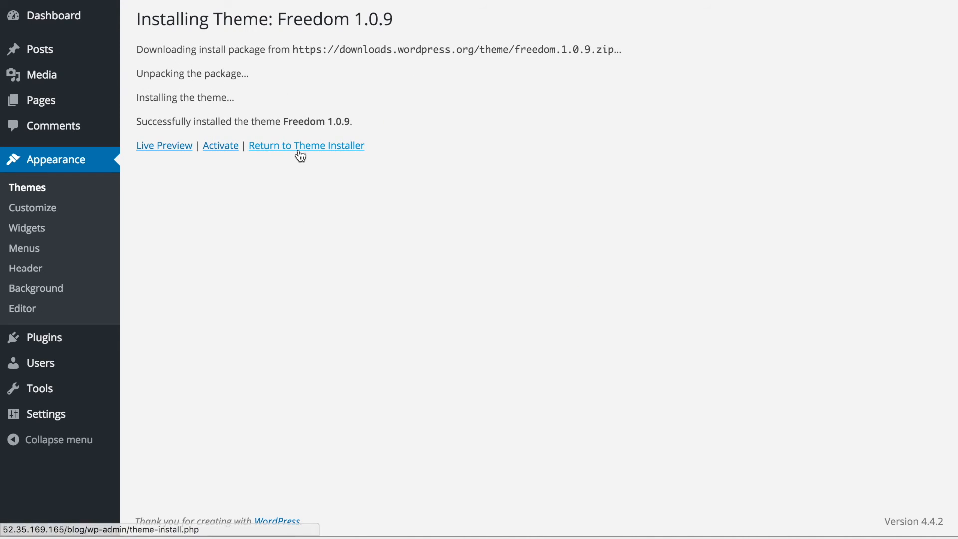
left_click(306, 145)
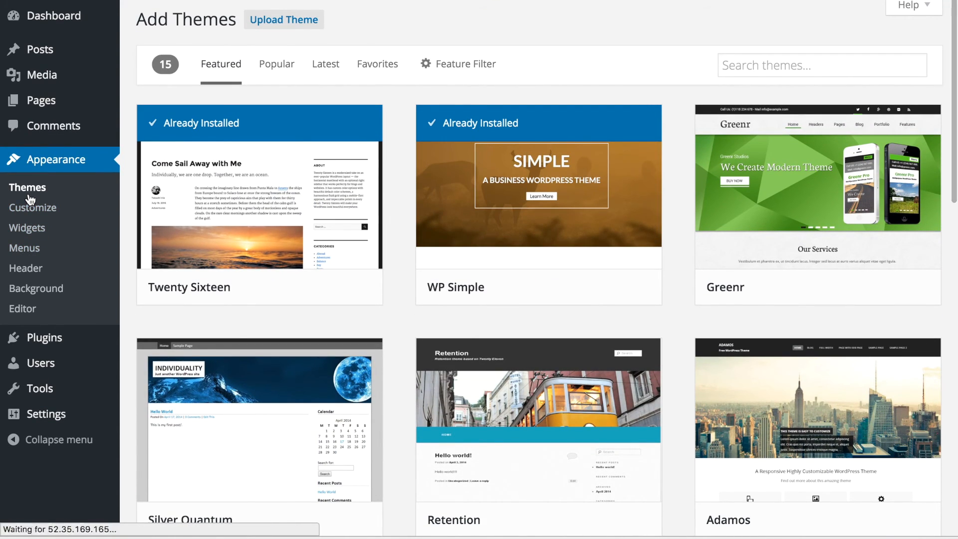
Step: Open Appearance > Themes to list the five installed themes, including Freedom and WP Simple
left_click(28, 188)
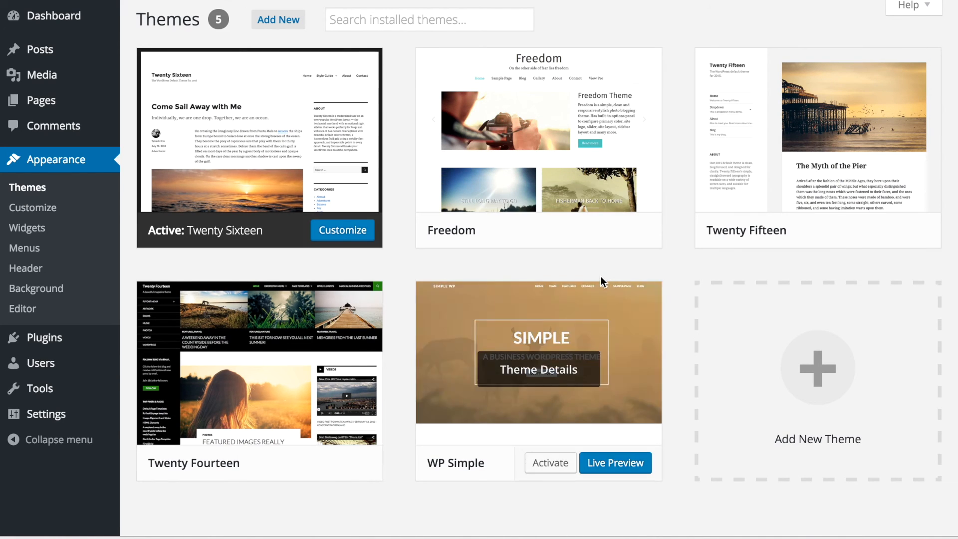
mouse_move(645, 35)
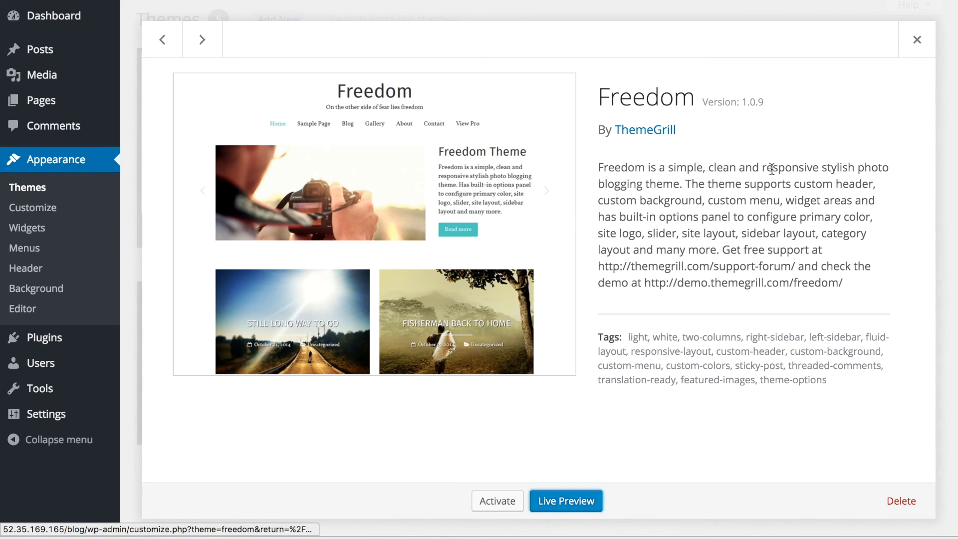
mouse_move(917, 39)
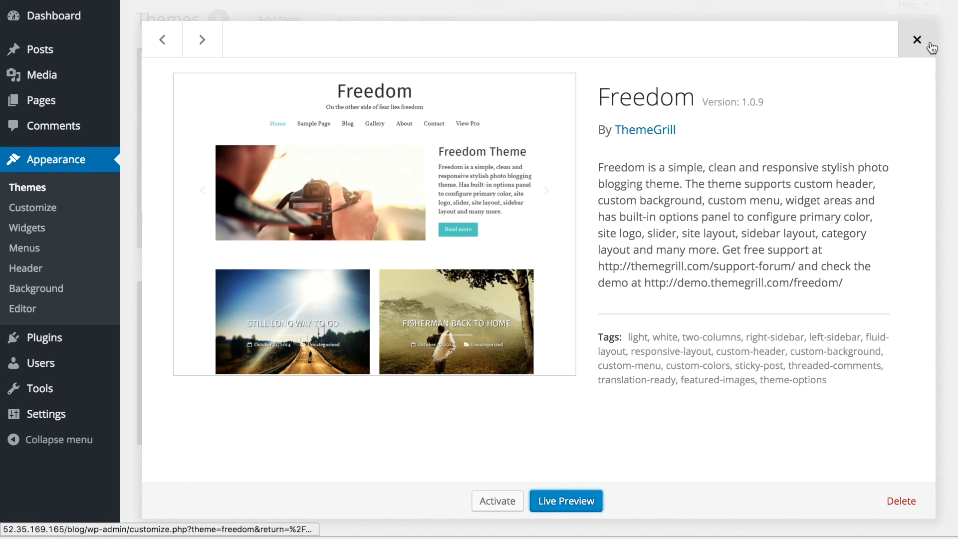